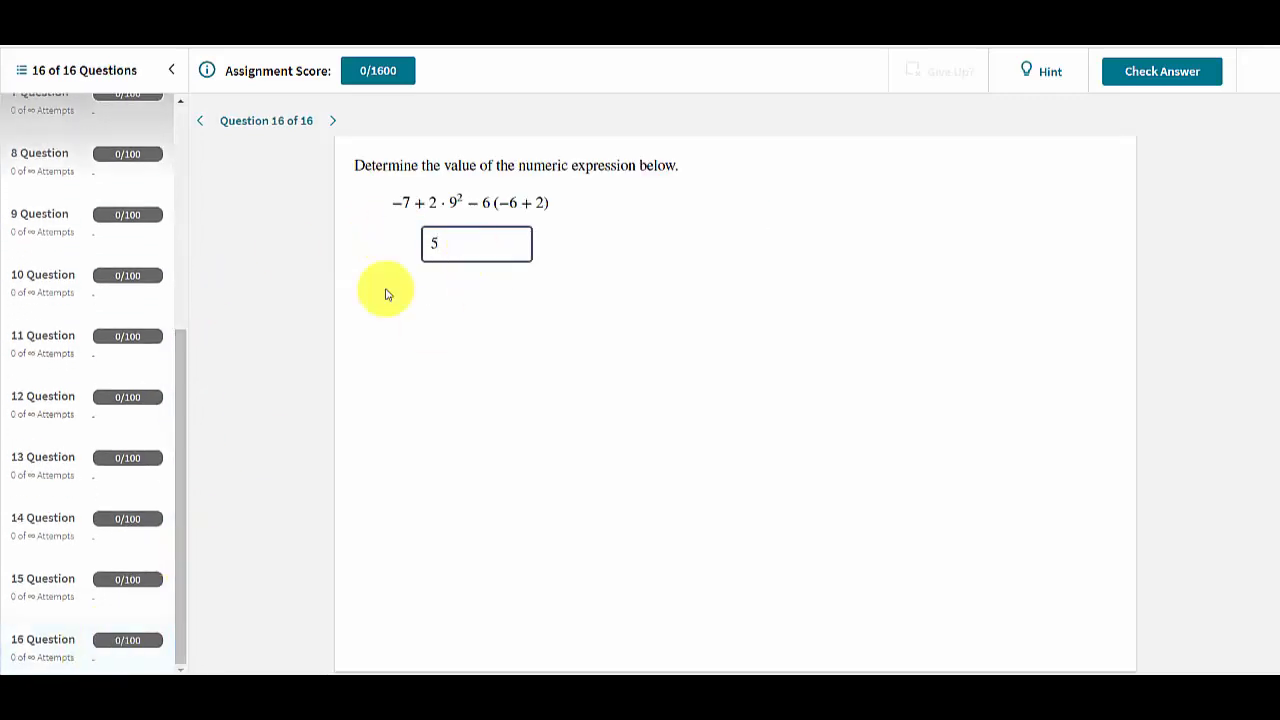
# - View questions 11, 12 and 9 in turn from the assignment's question list
pyautogui.click(43, 335)
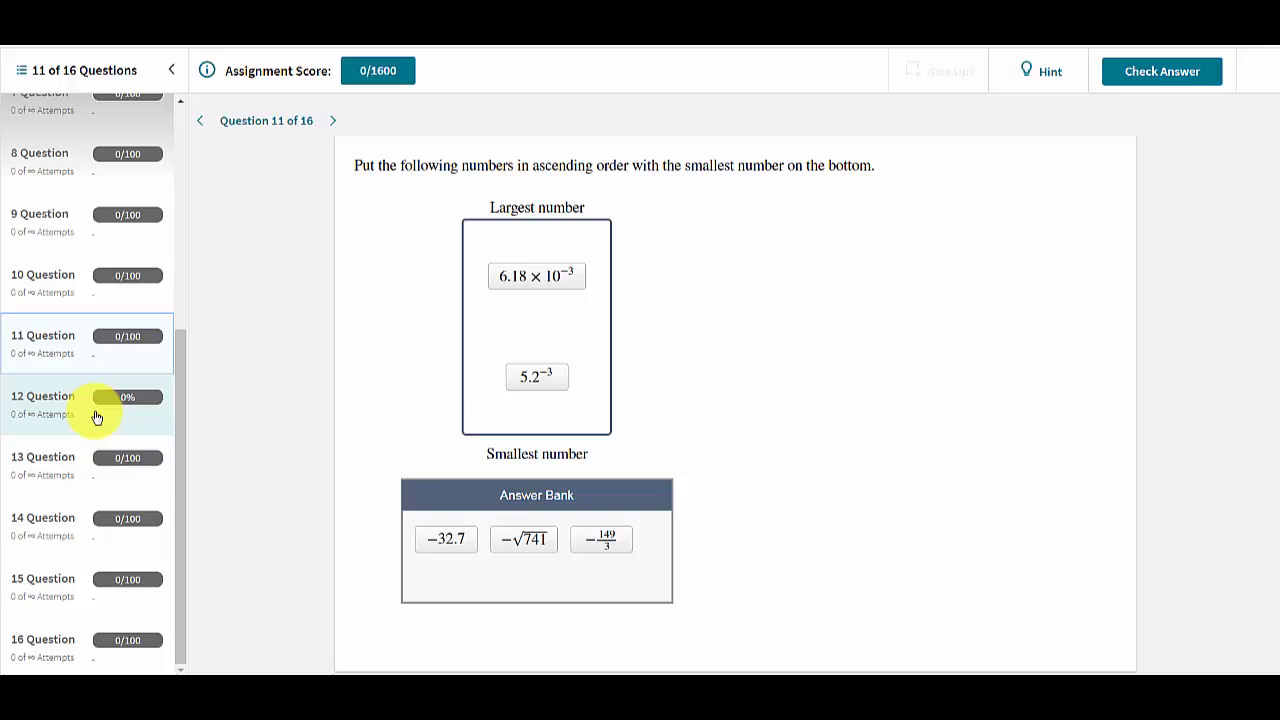
pyautogui.click(90, 405)
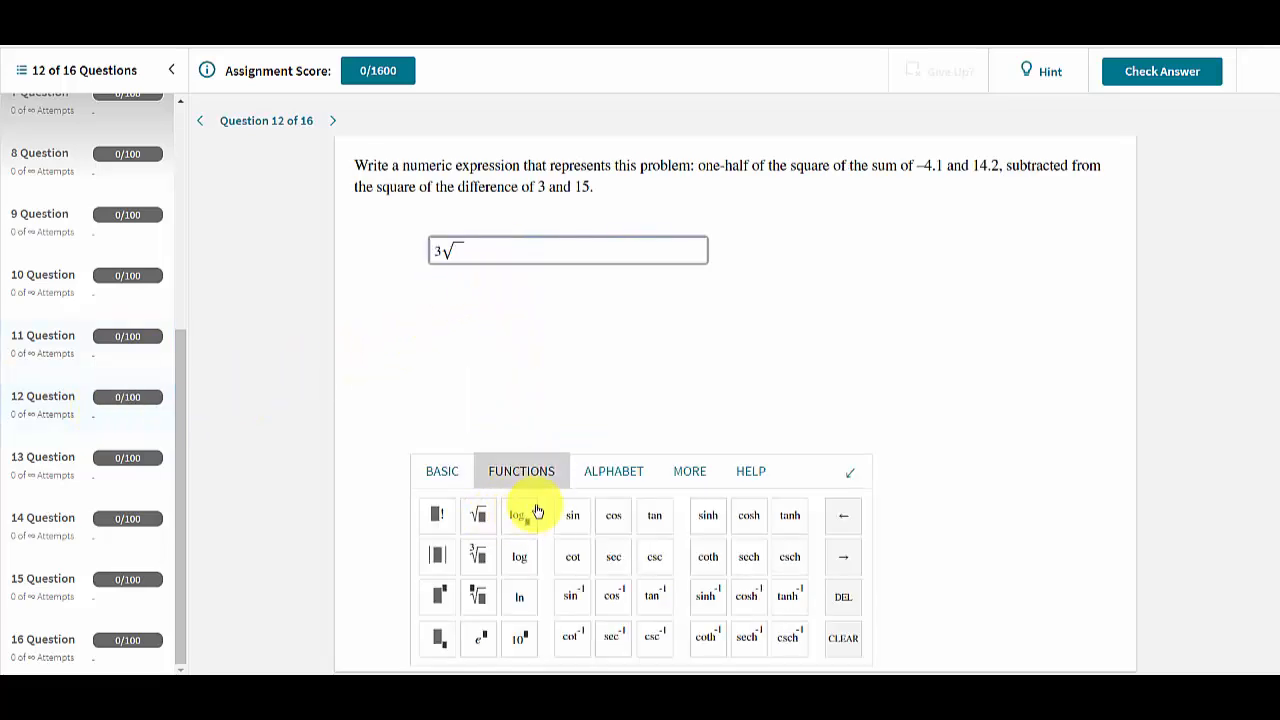
pyautogui.click(40, 214)
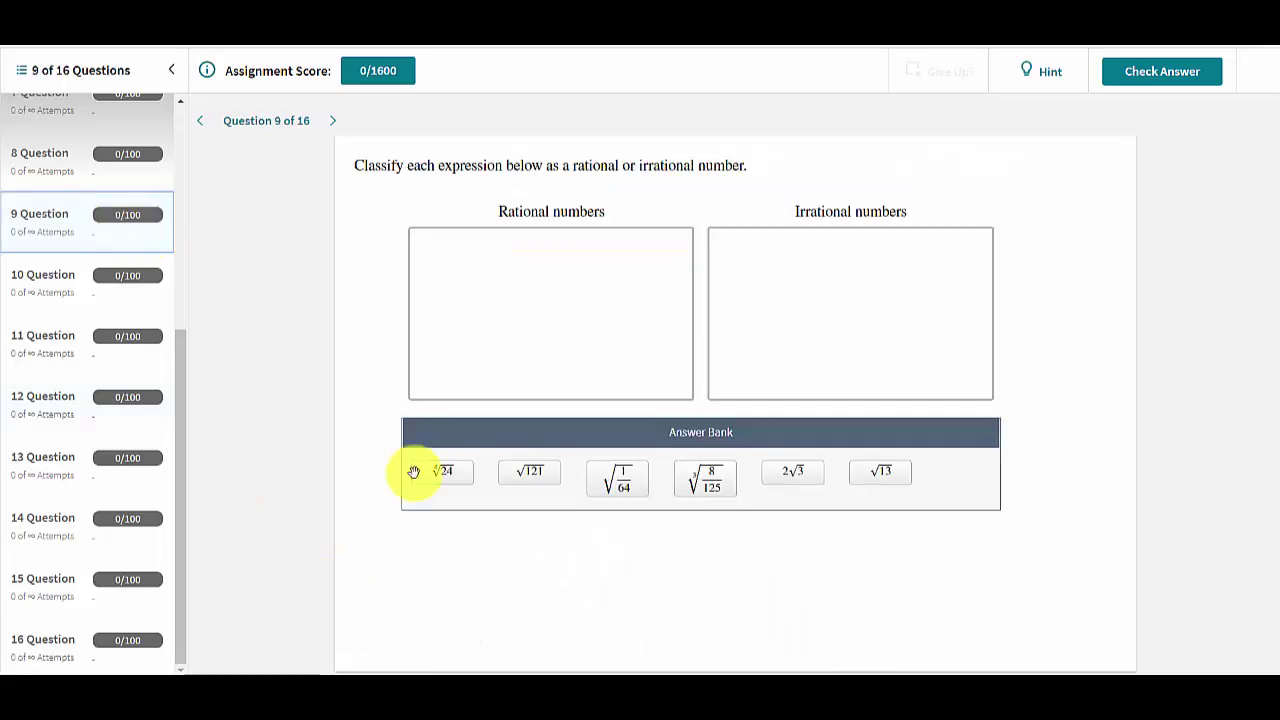
pyautogui.moveTo(880, 471); pyautogui.dragTo(850, 312)
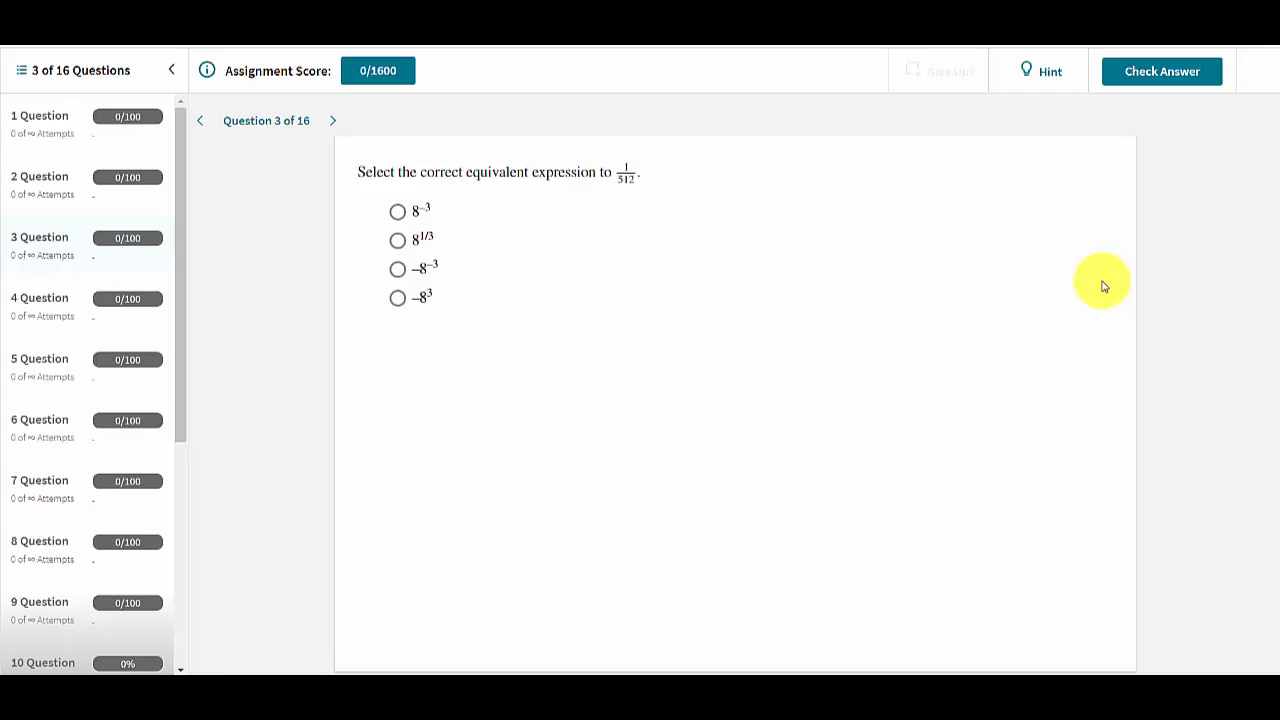
pyautogui.moveTo(1068, 175)
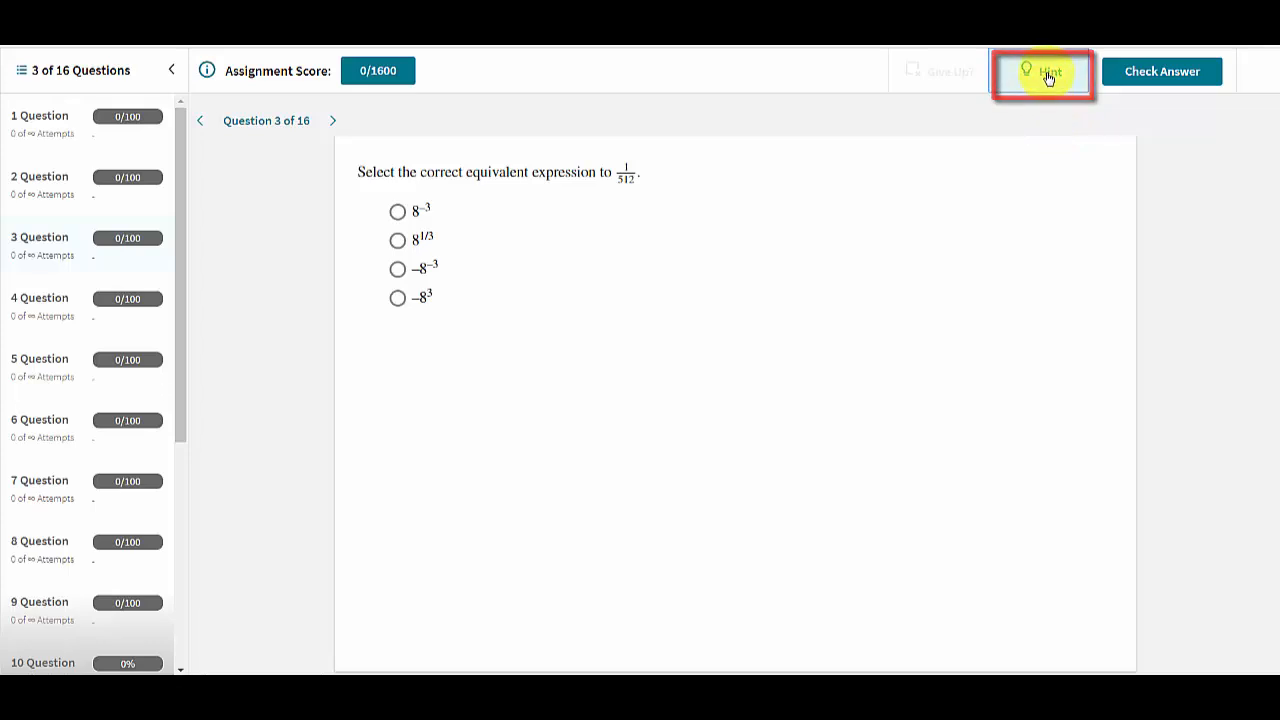
pyautogui.click(1041, 71)
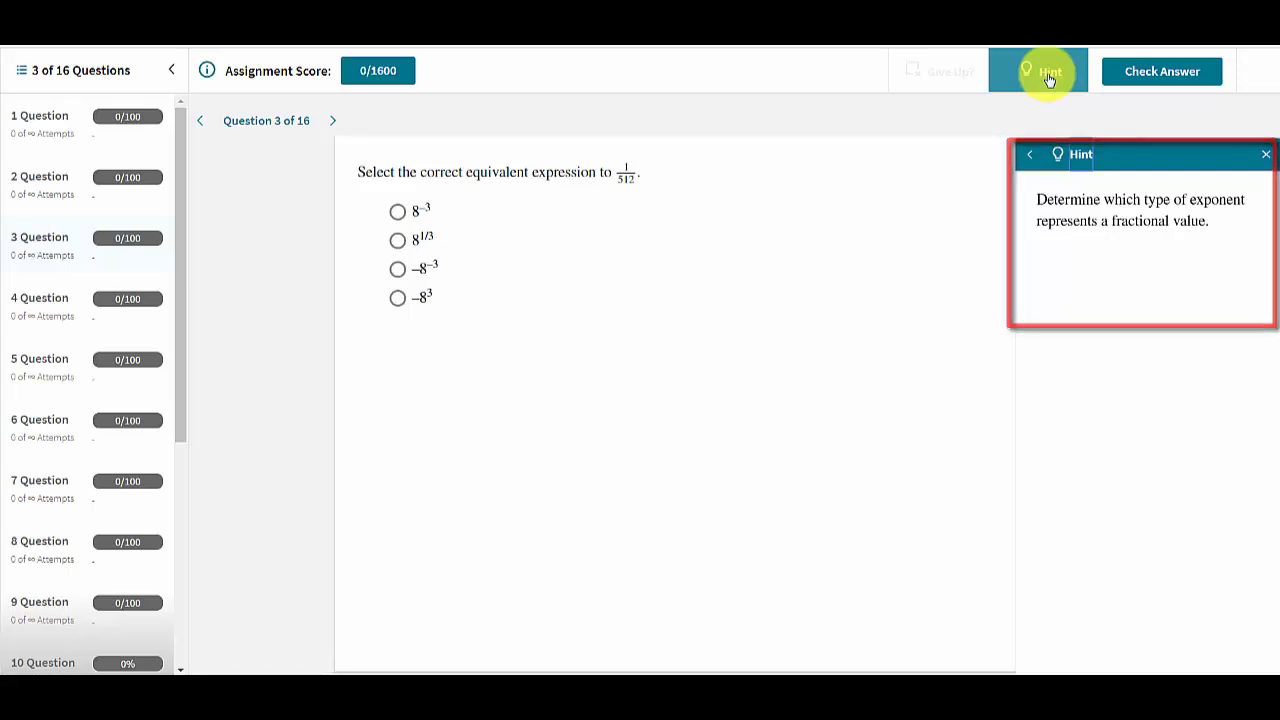
pyautogui.moveTo(1030, 153)
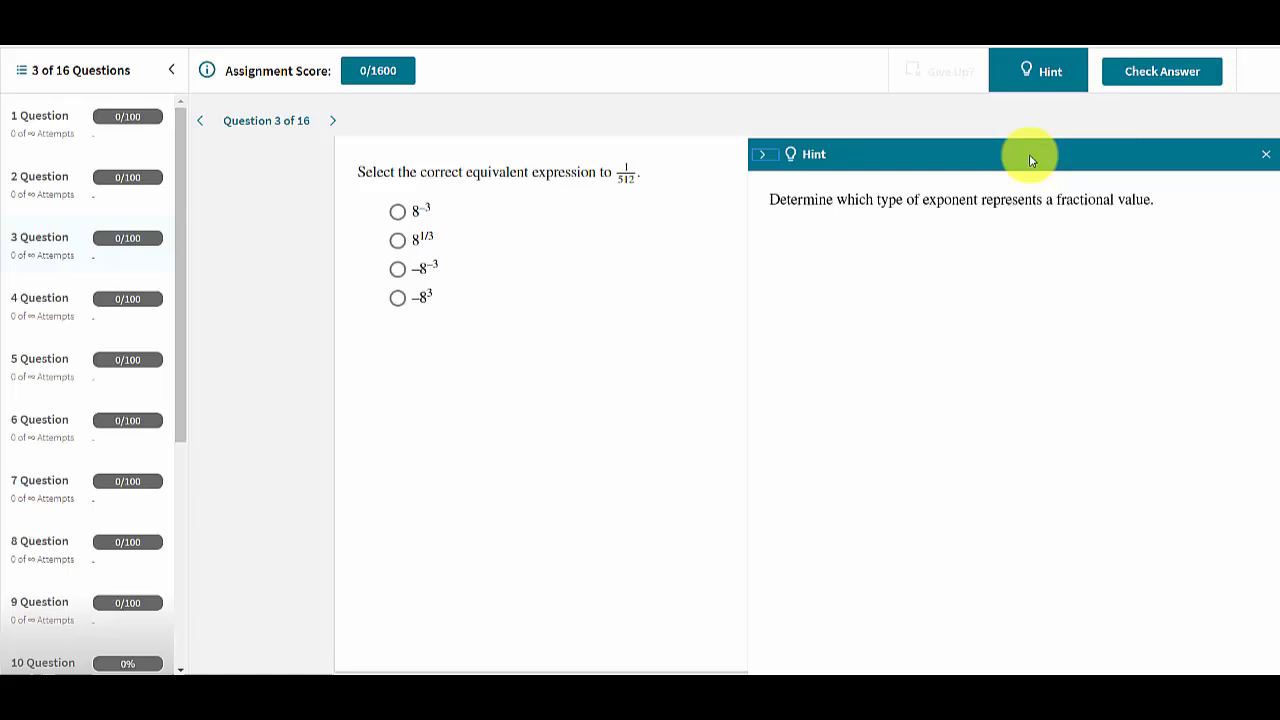
pyautogui.moveTo(1022, 162)
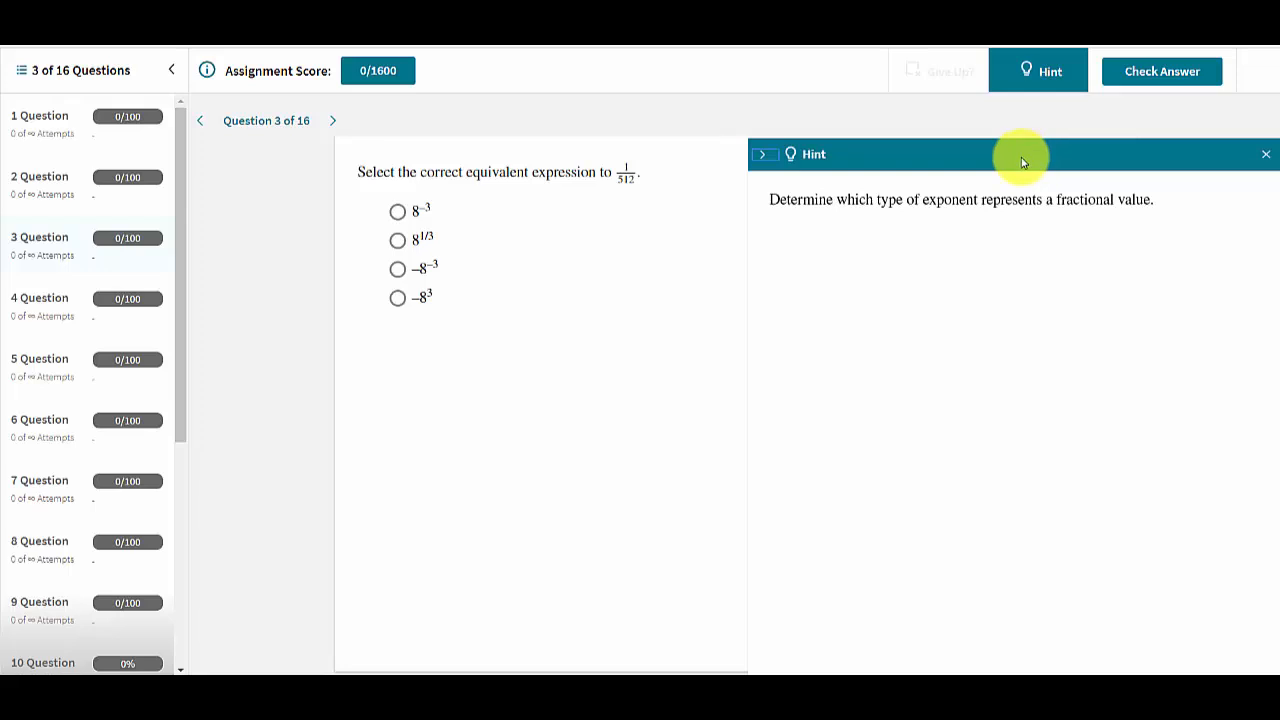
pyautogui.moveTo(1263, 170)
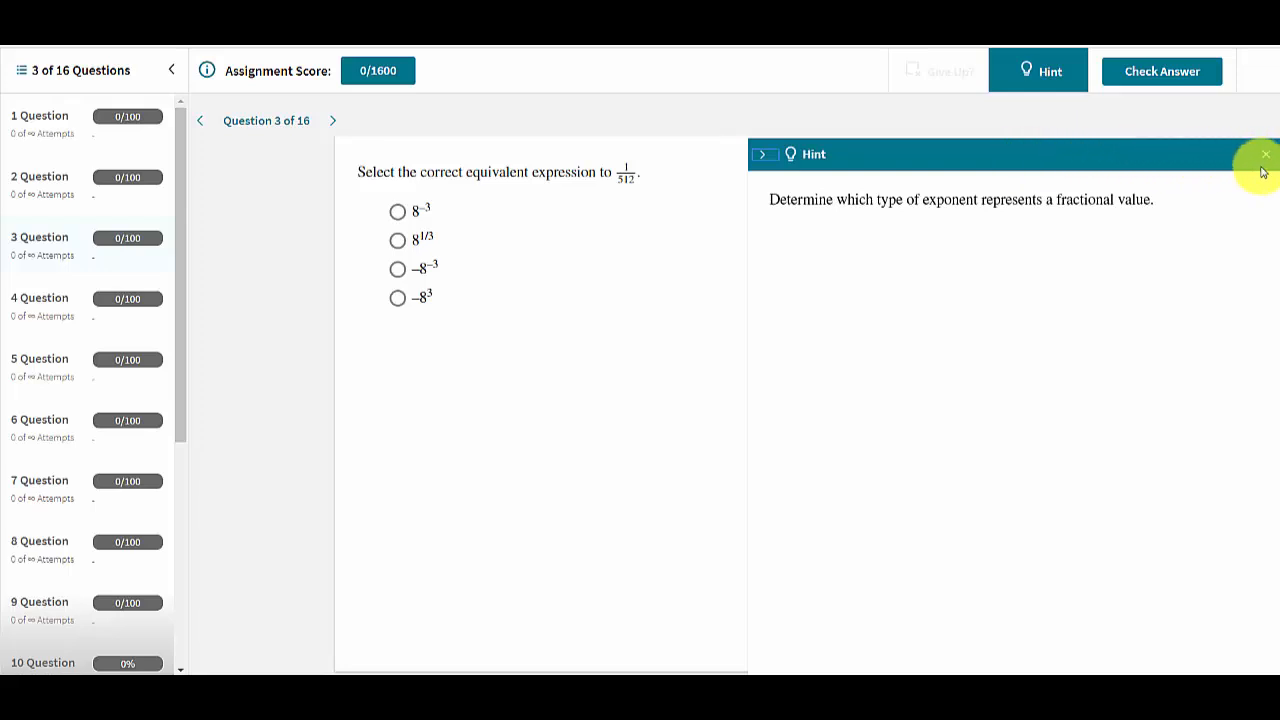
pyautogui.click(1265, 154)
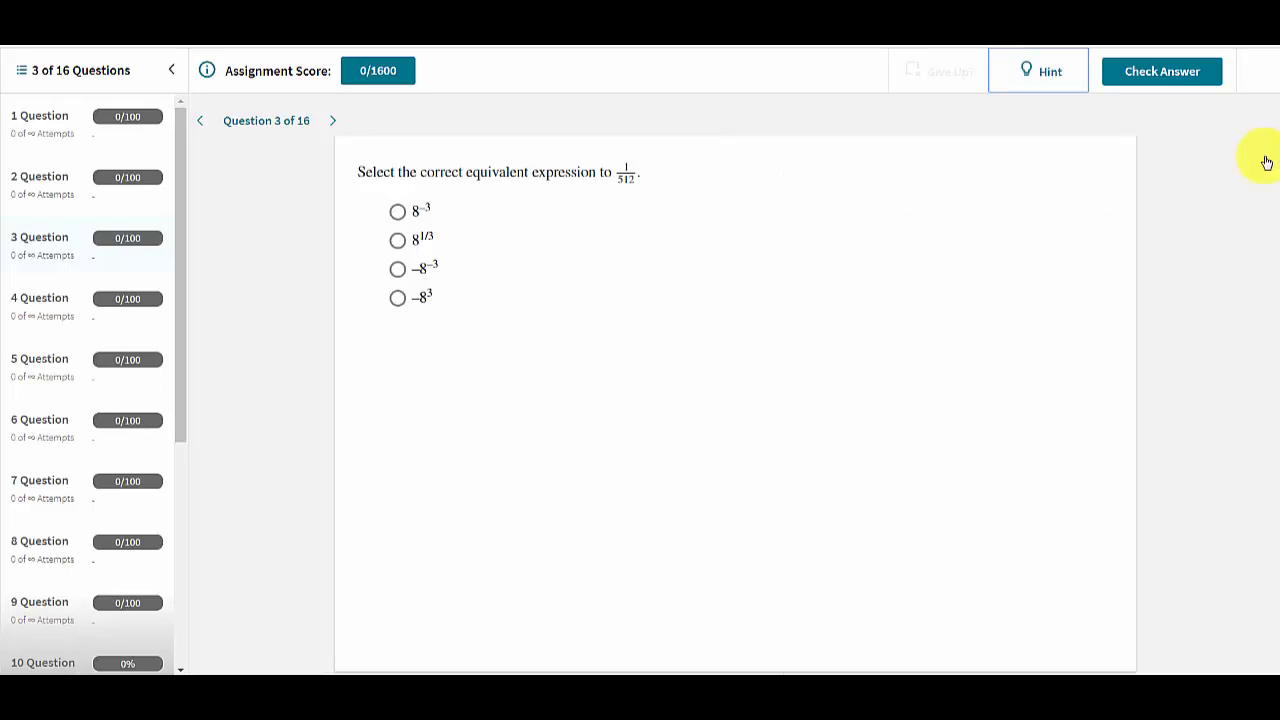
pyautogui.moveTo(405, 370)
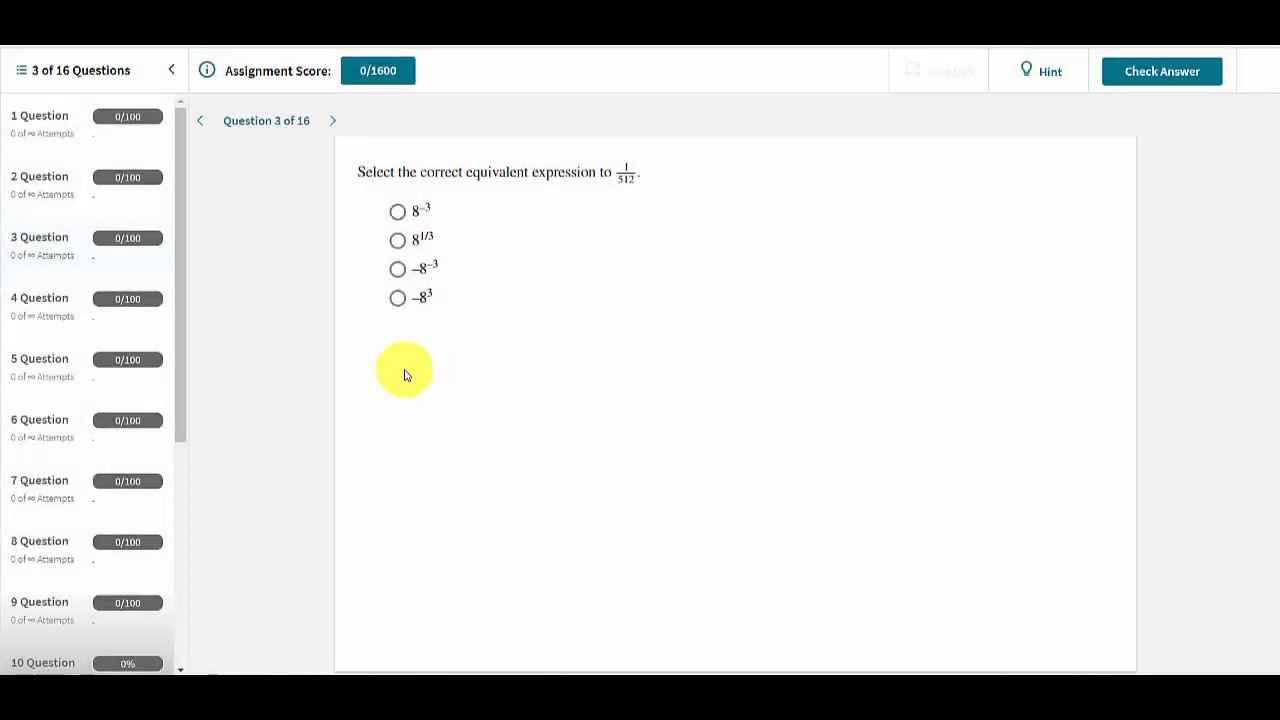
pyautogui.moveTo(397, 298)
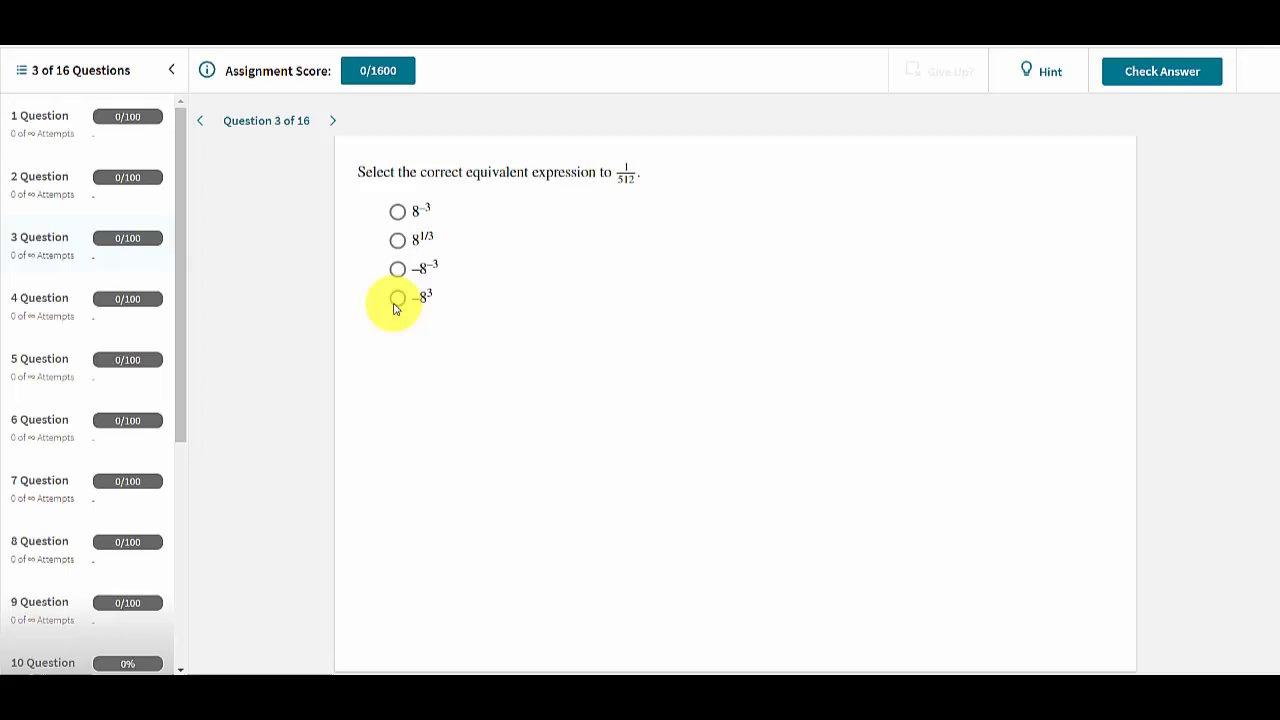
# - Submit −8³ for question 3, then read and close the incorrect-answer feedback
pyautogui.click(397, 297)
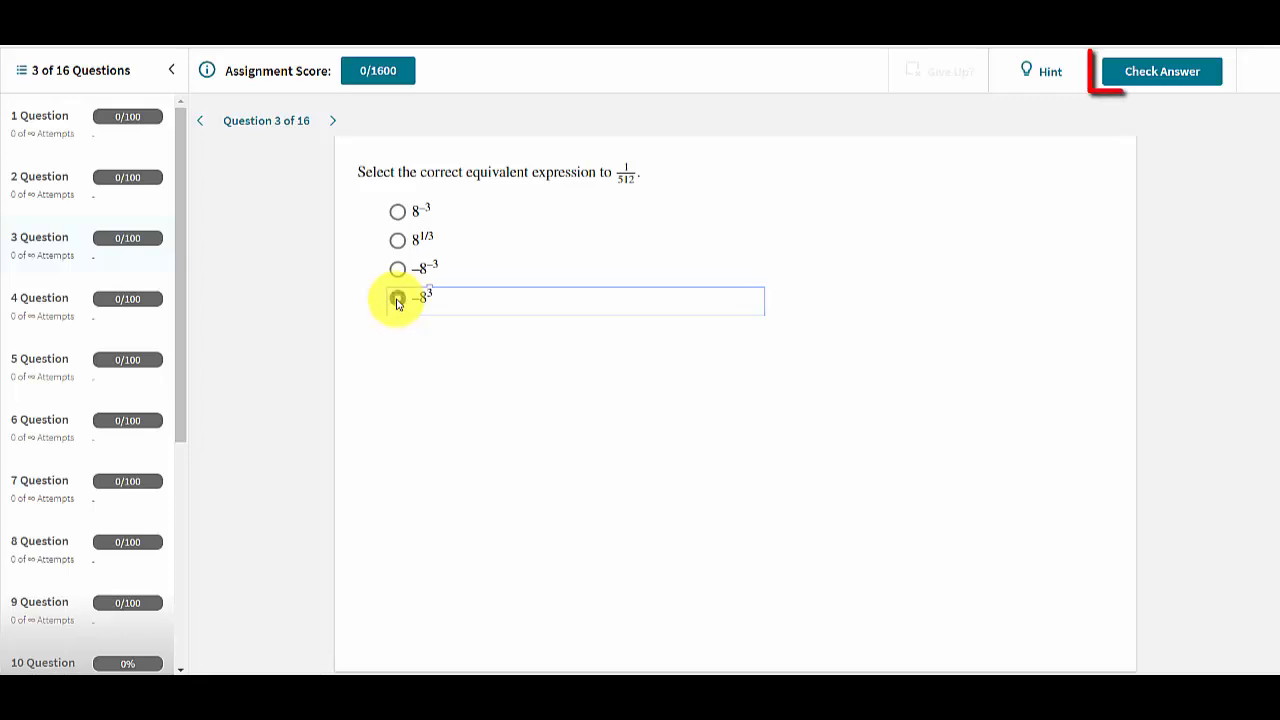
pyautogui.click(397, 298)
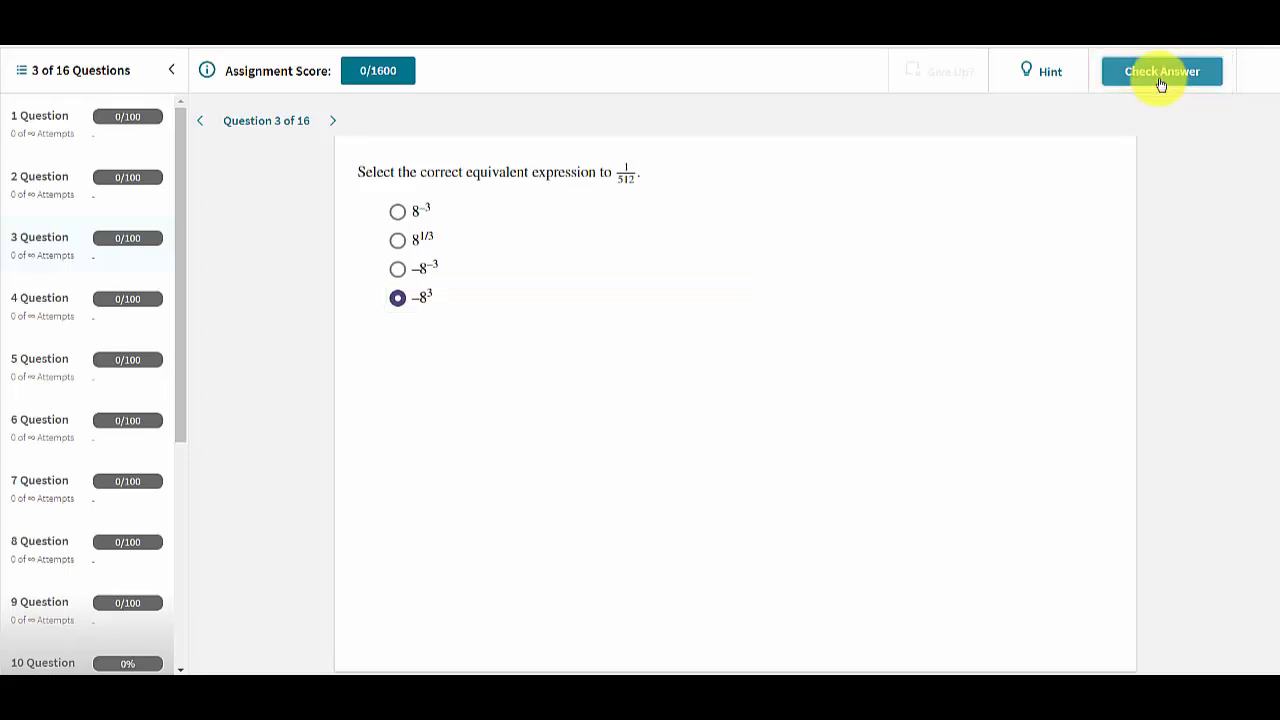
pyautogui.click(1161, 71)
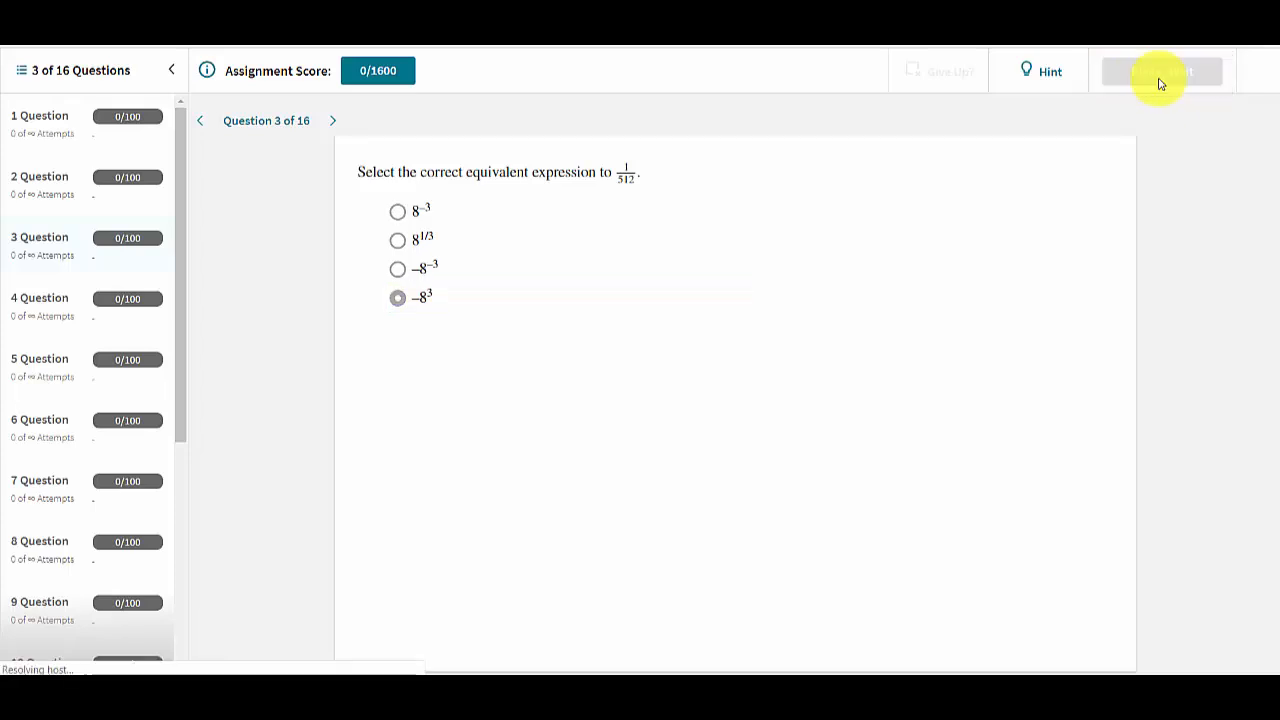
pyautogui.click(1161, 71)
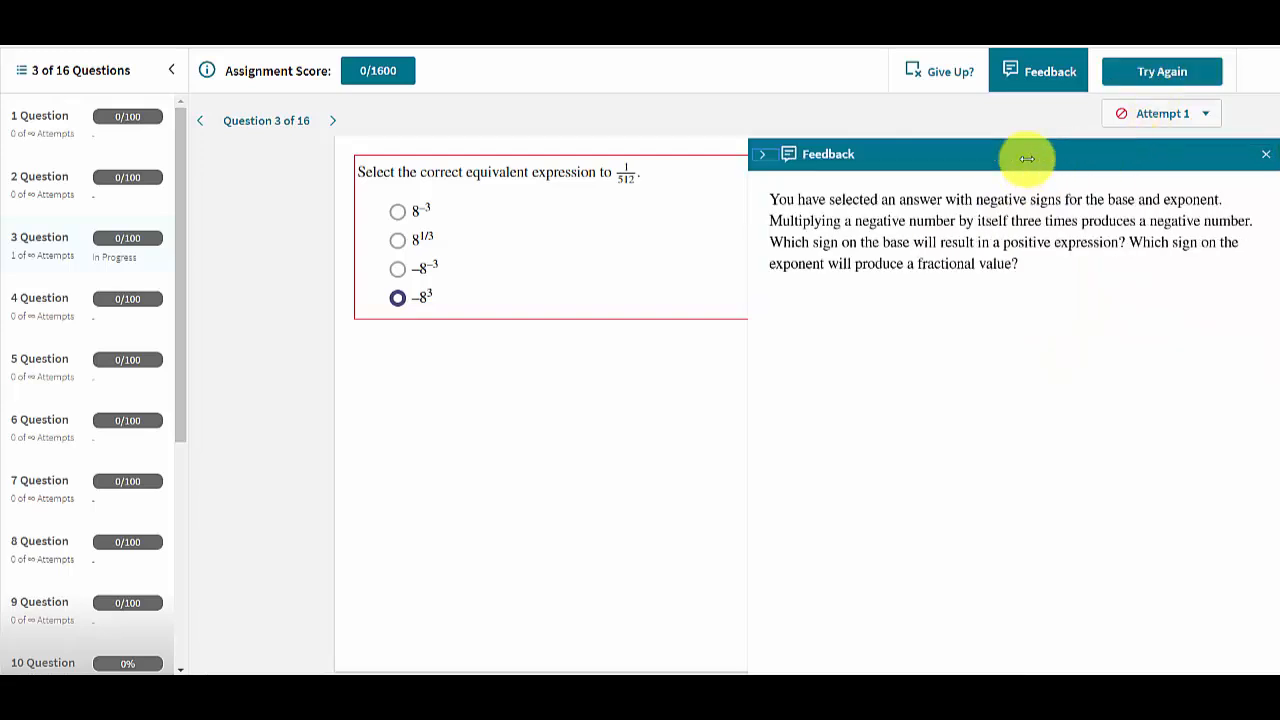
pyautogui.moveTo(1254, 176)
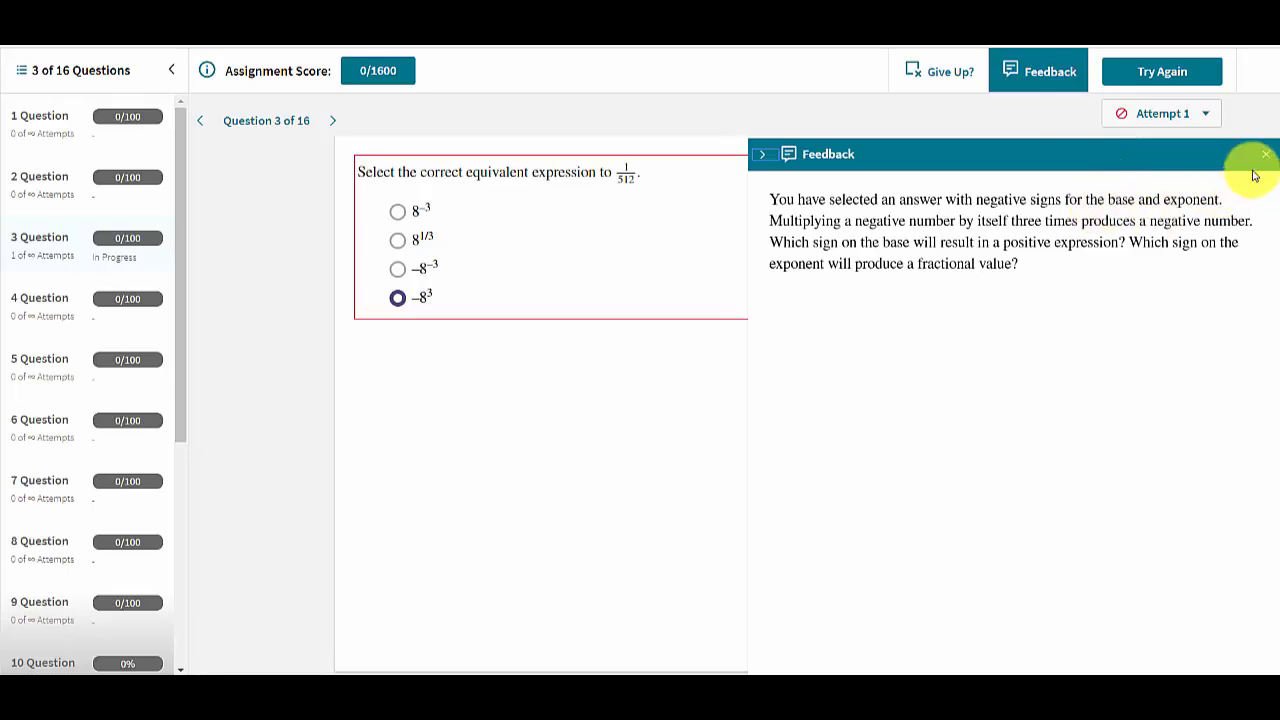
pyautogui.click(1265, 154)
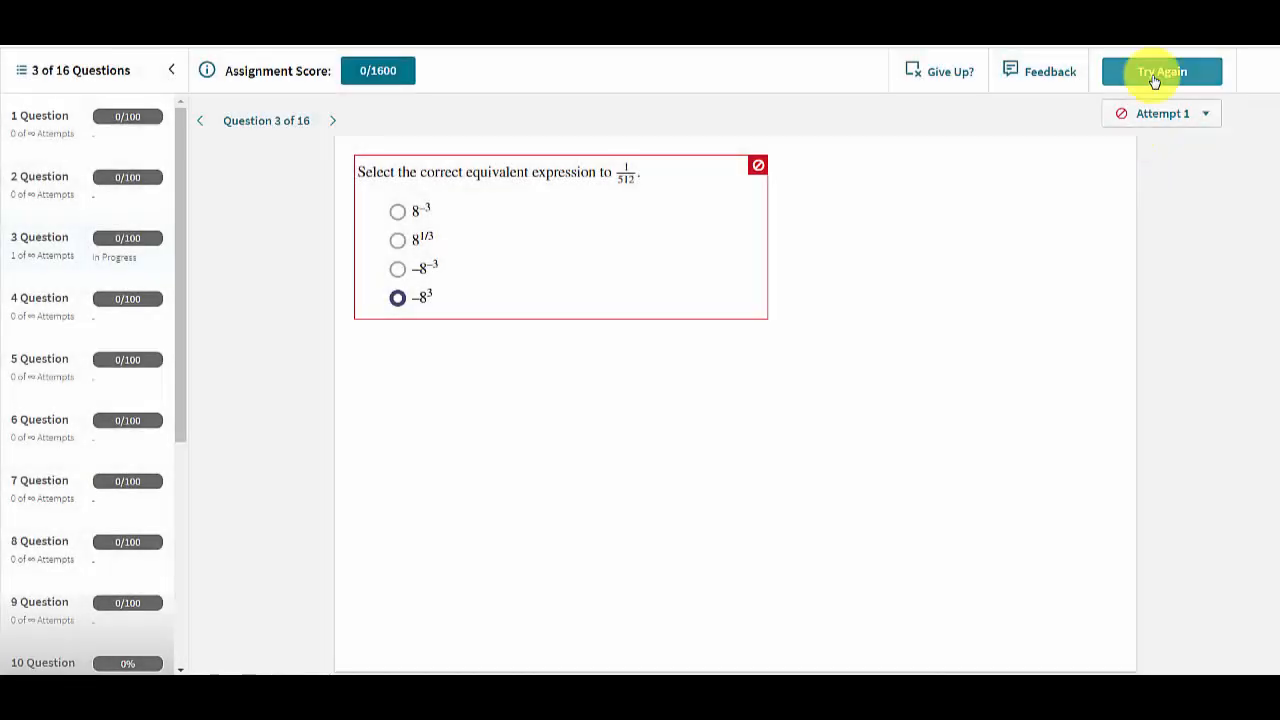
# - Retry question 3 with −8⁻³ and then 8^(1/3), both marked incorrect
pyautogui.click(1161, 71)
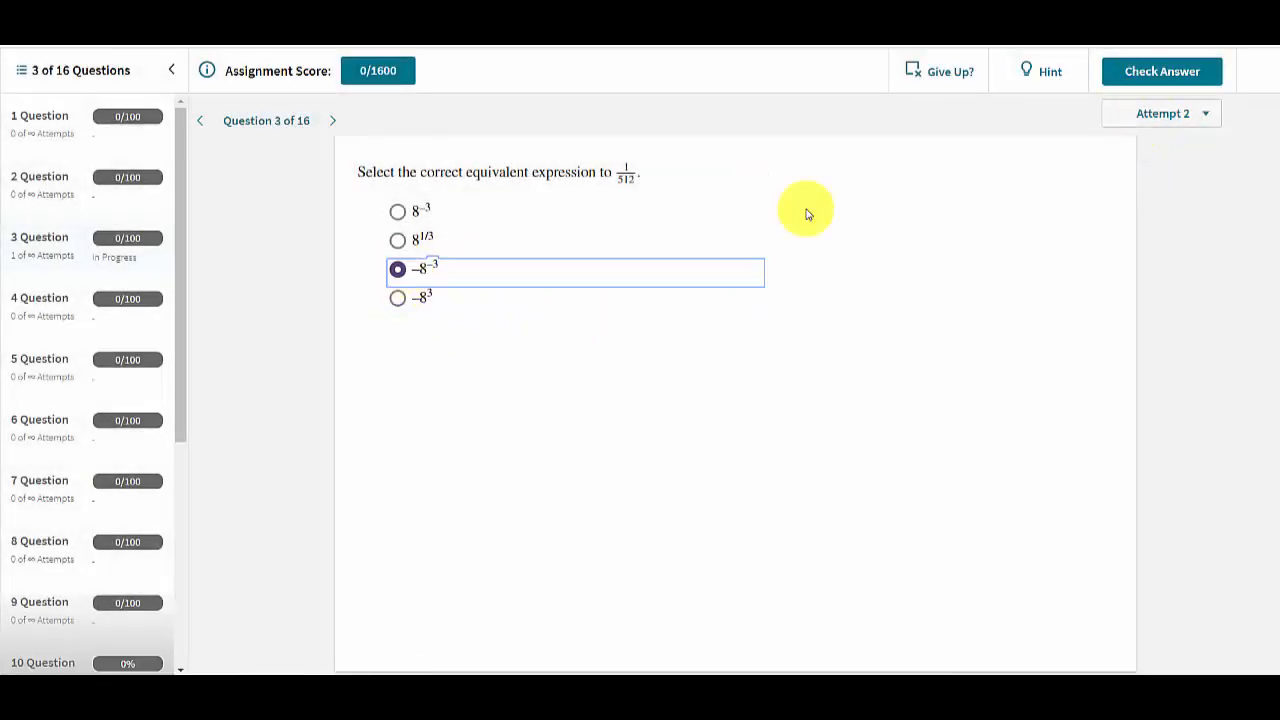
pyautogui.click(1161, 71)
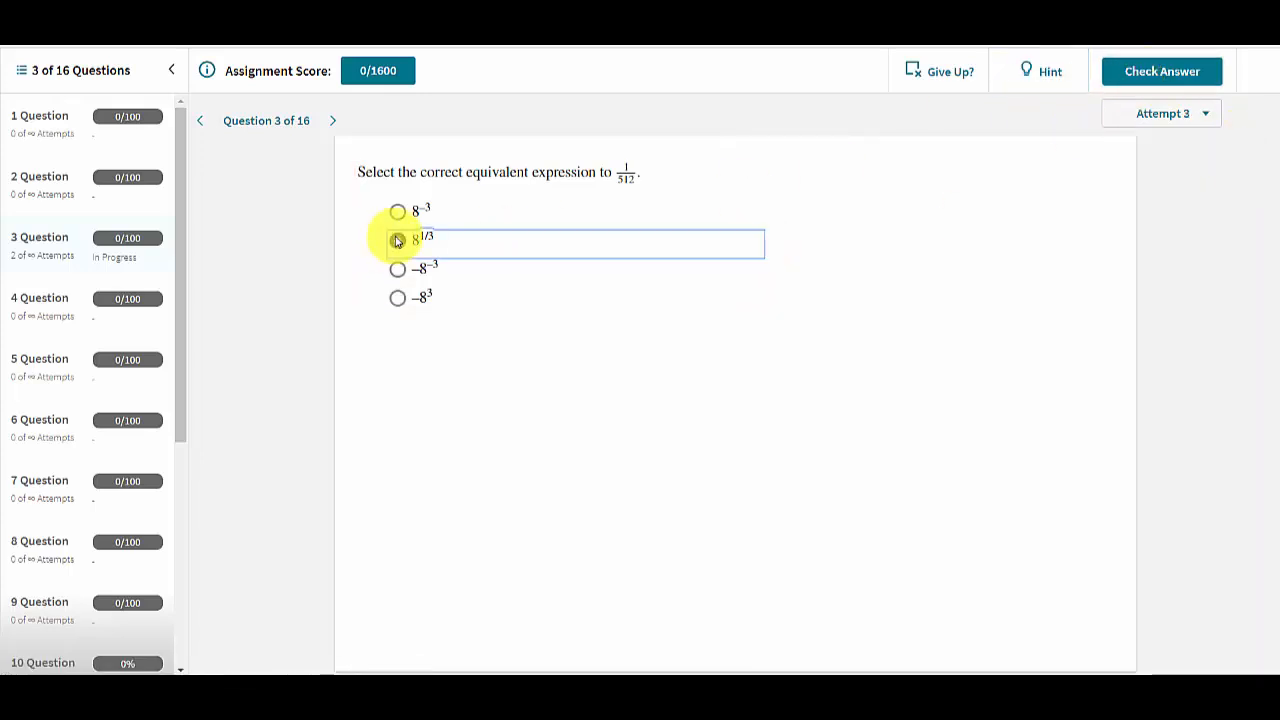
pyautogui.click(1161, 71)
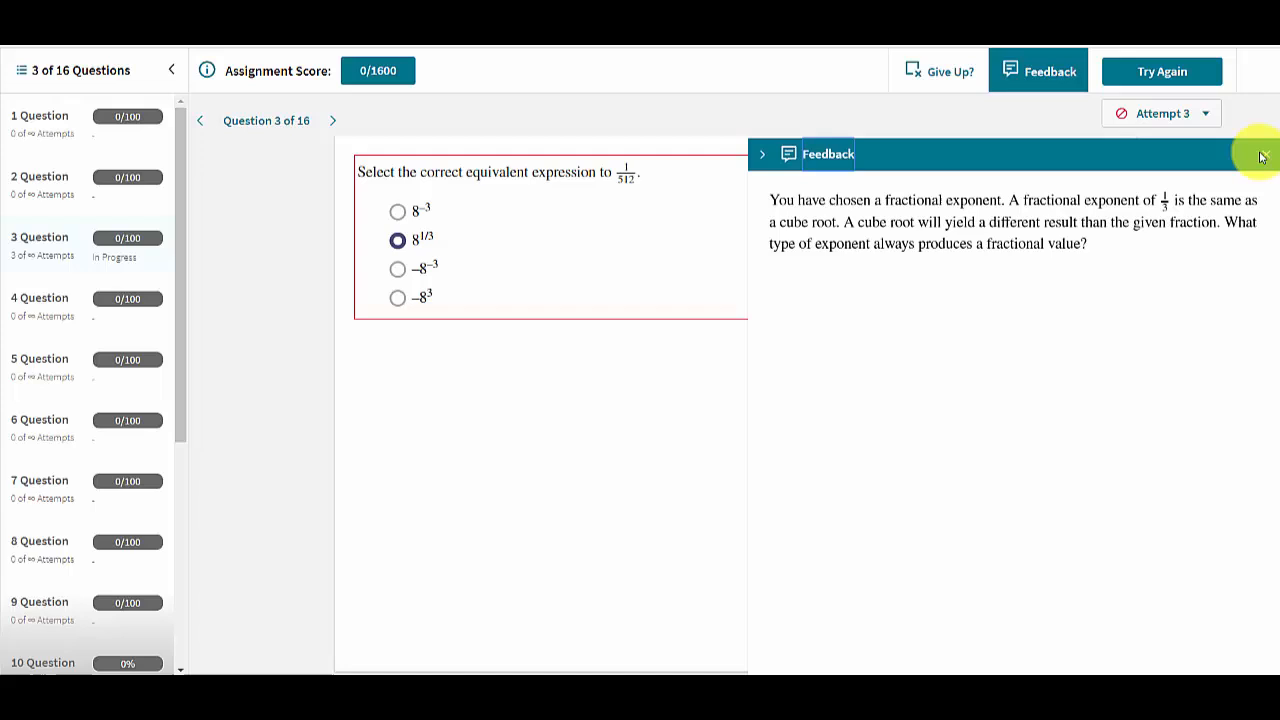
# - Solve question 3 with 8⁻³ for 85/100, then review attempts 1 through 4
pyautogui.click(1162, 71)
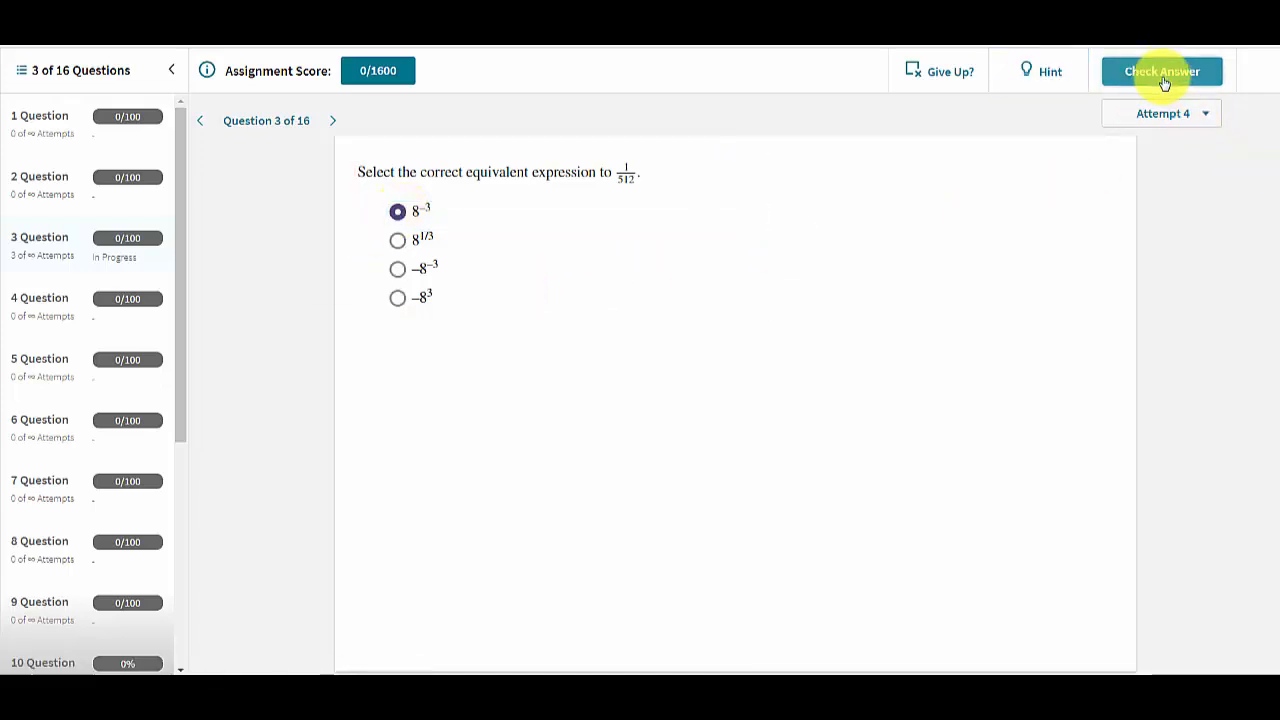
pyautogui.click(1162, 71)
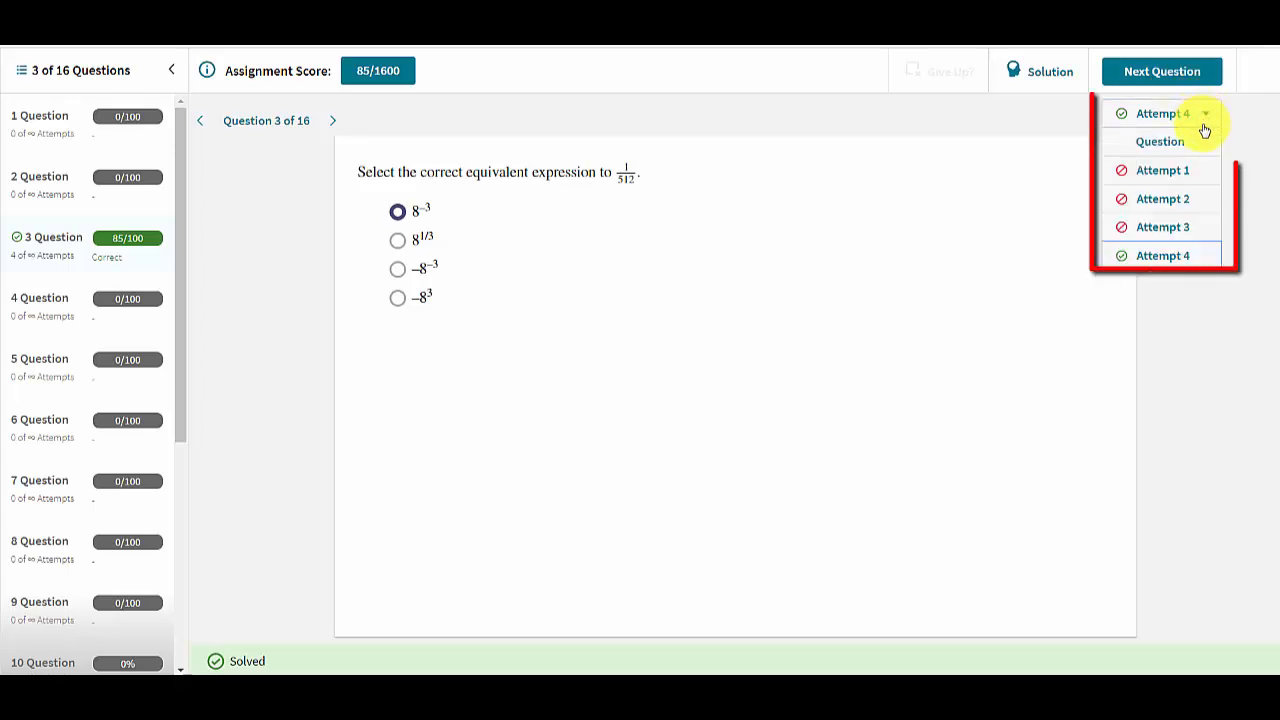
pyautogui.click(1162, 169)
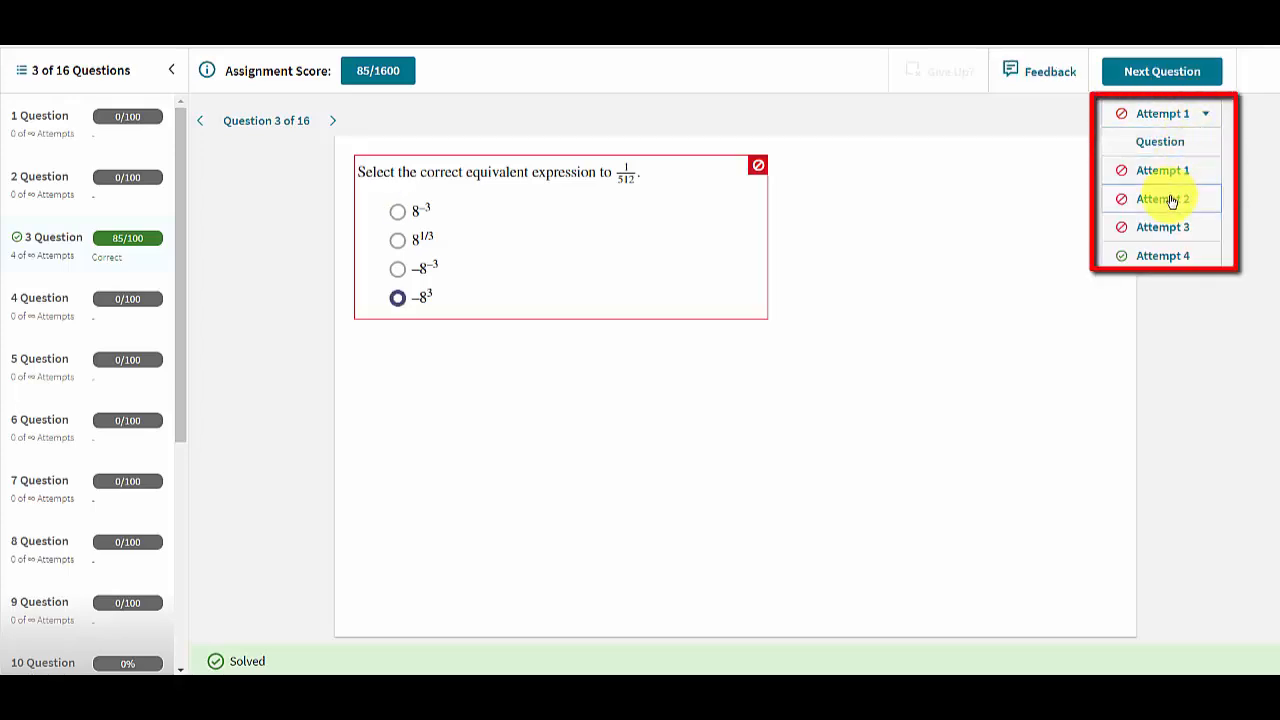
pyautogui.click(1162, 227)
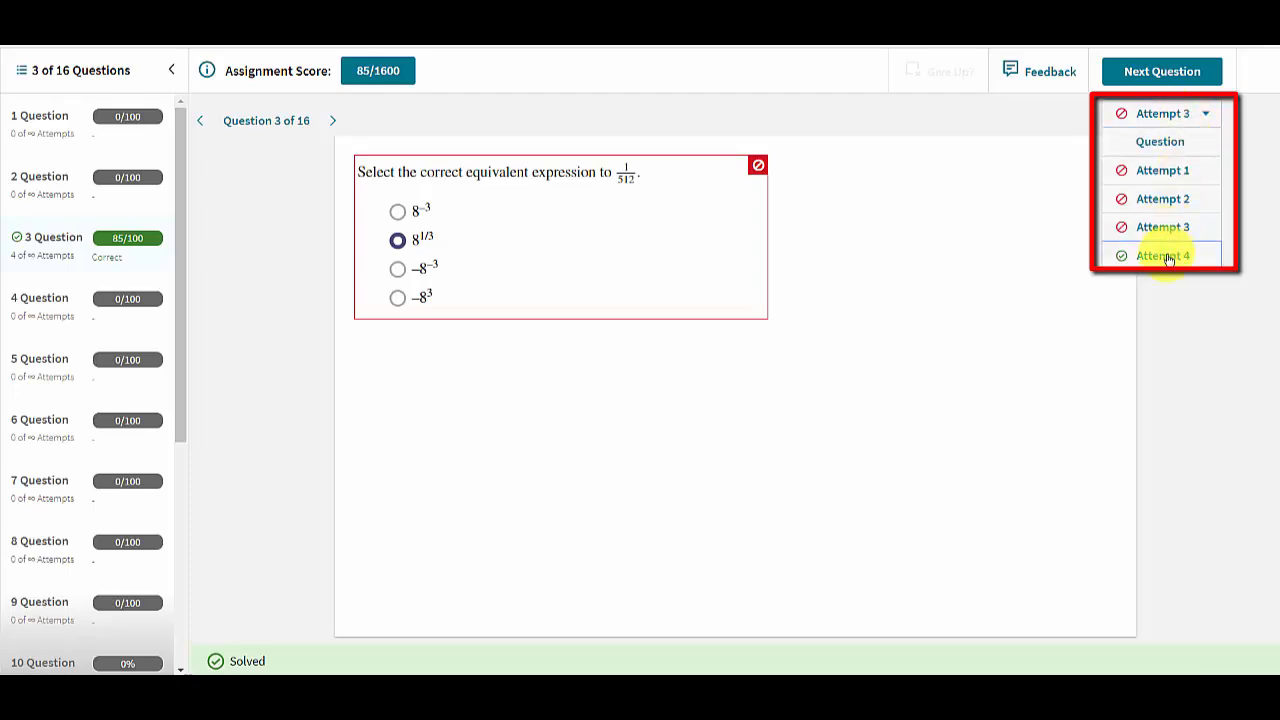
pyautogui.click(1162, 255)
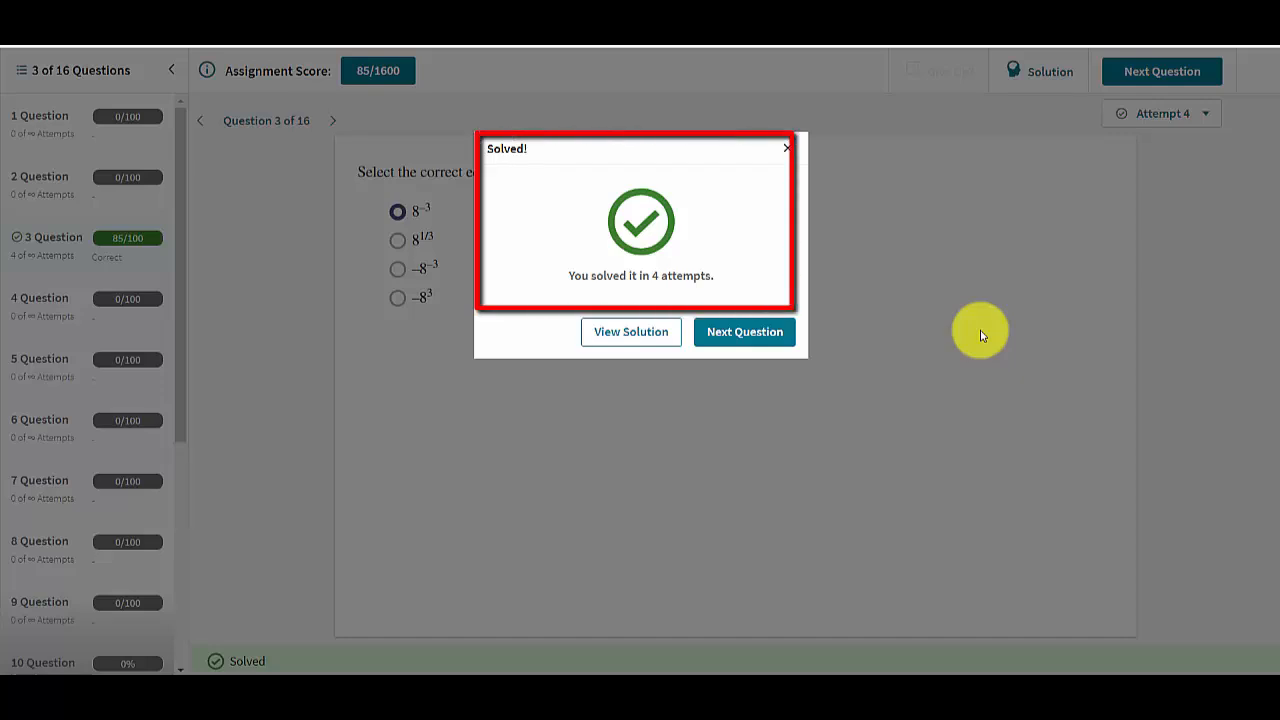
pyautogui.moveTo(905, 383)
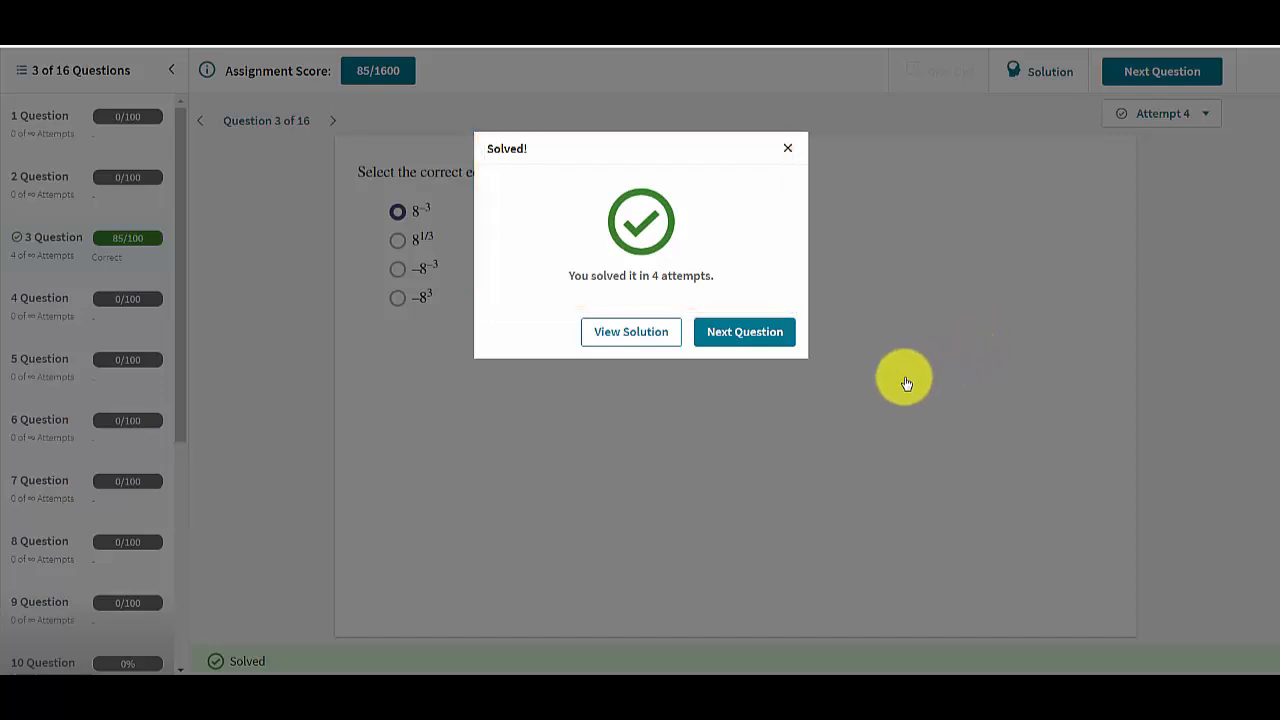
pyautogui.moveTo(640, 378)
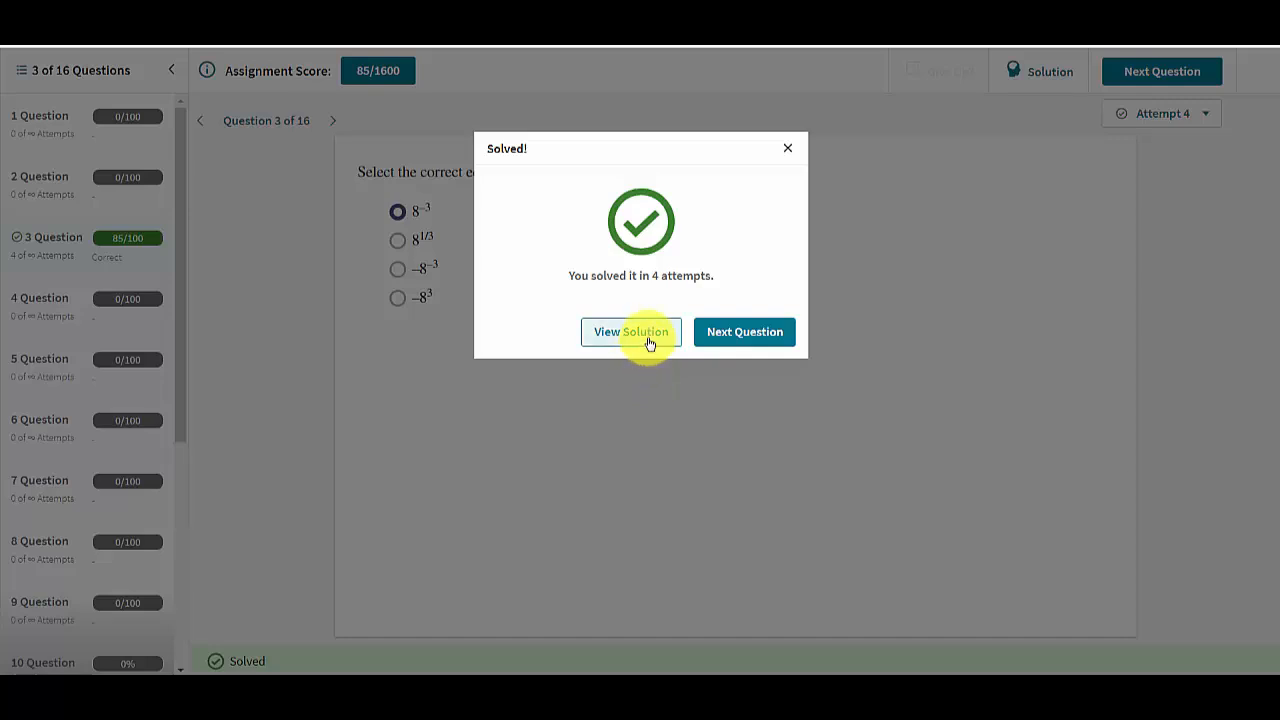
pyautogui.click(631, 332)
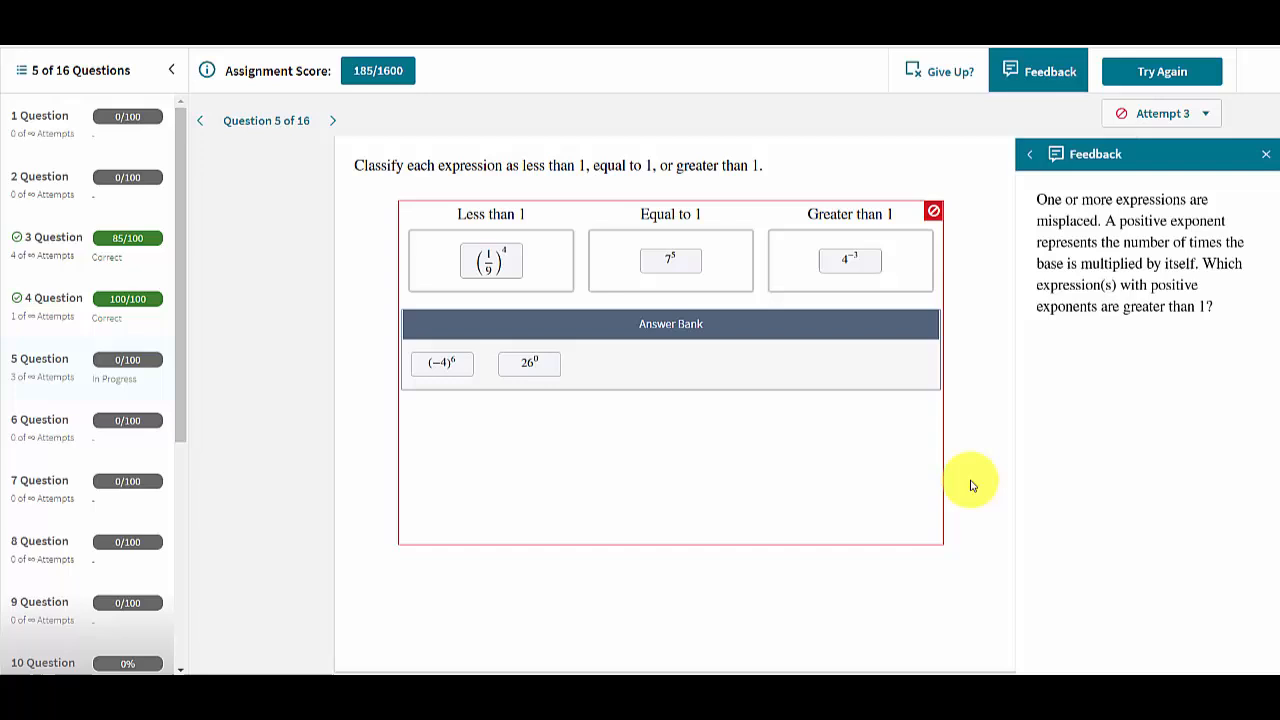
pyautogui.moveTo(973, 460)
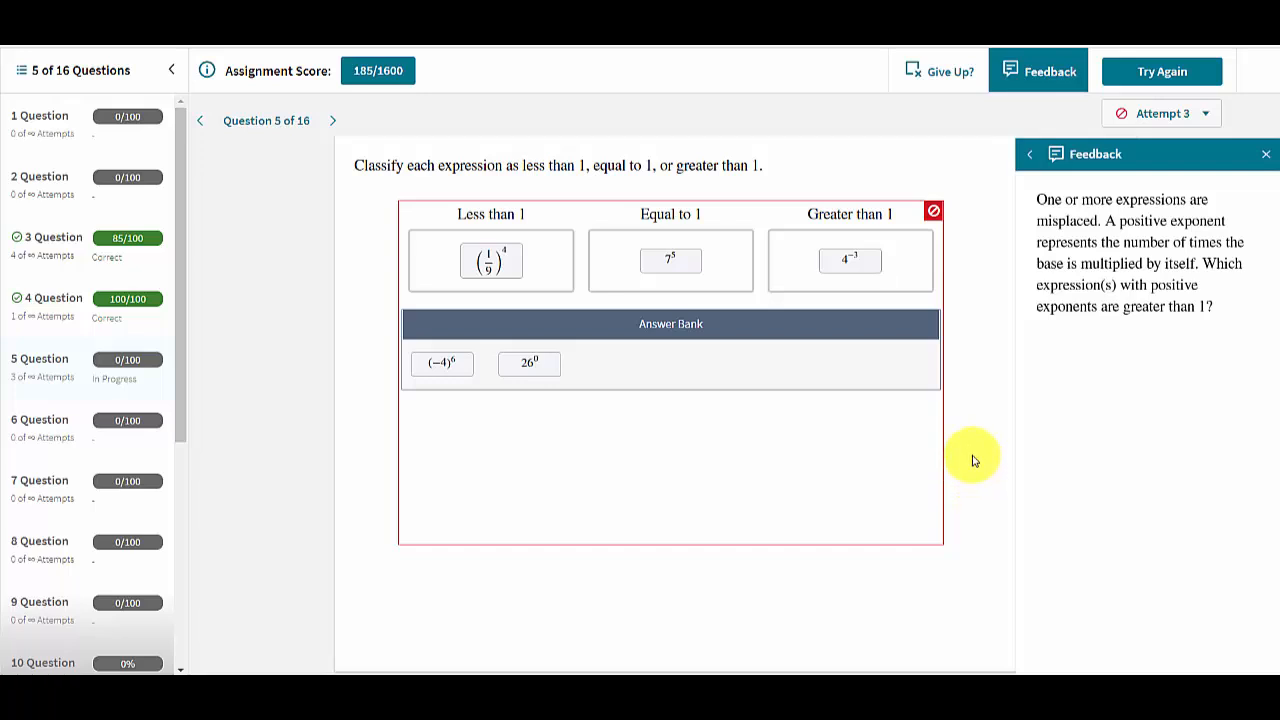
pyautogui.moveTo(968, 270)
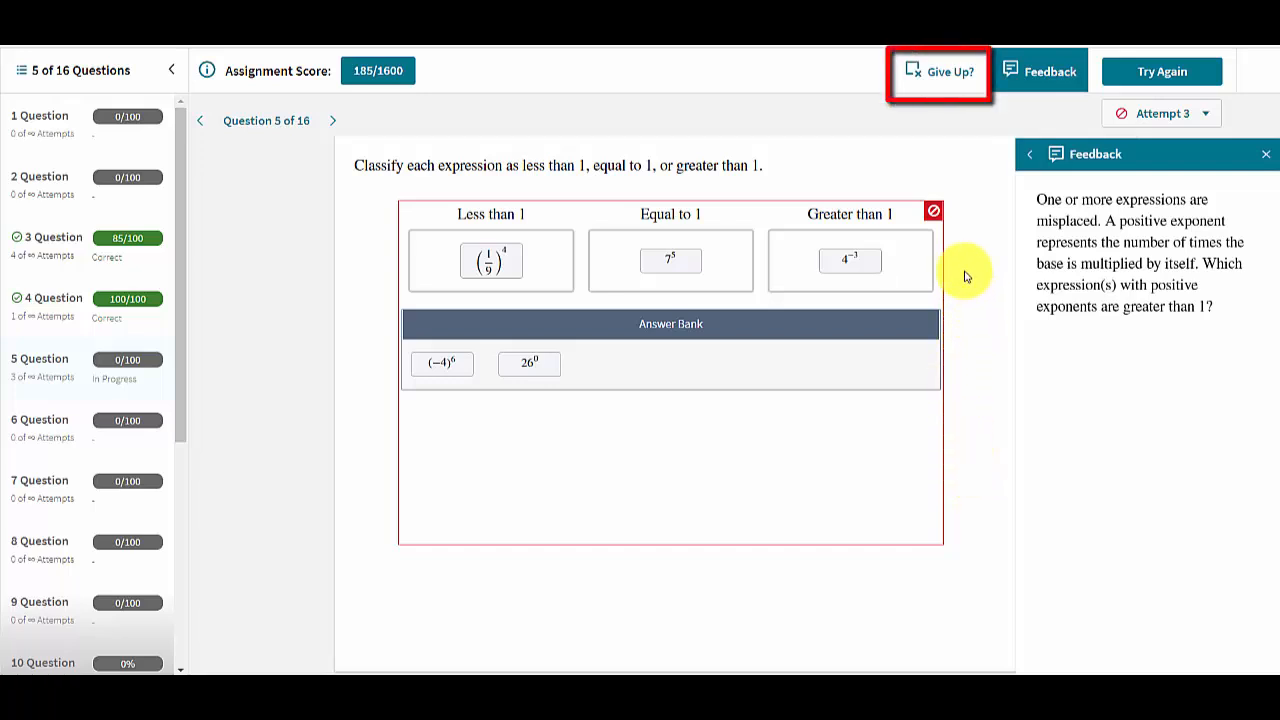
pyautogui.moveTo(941, 75)
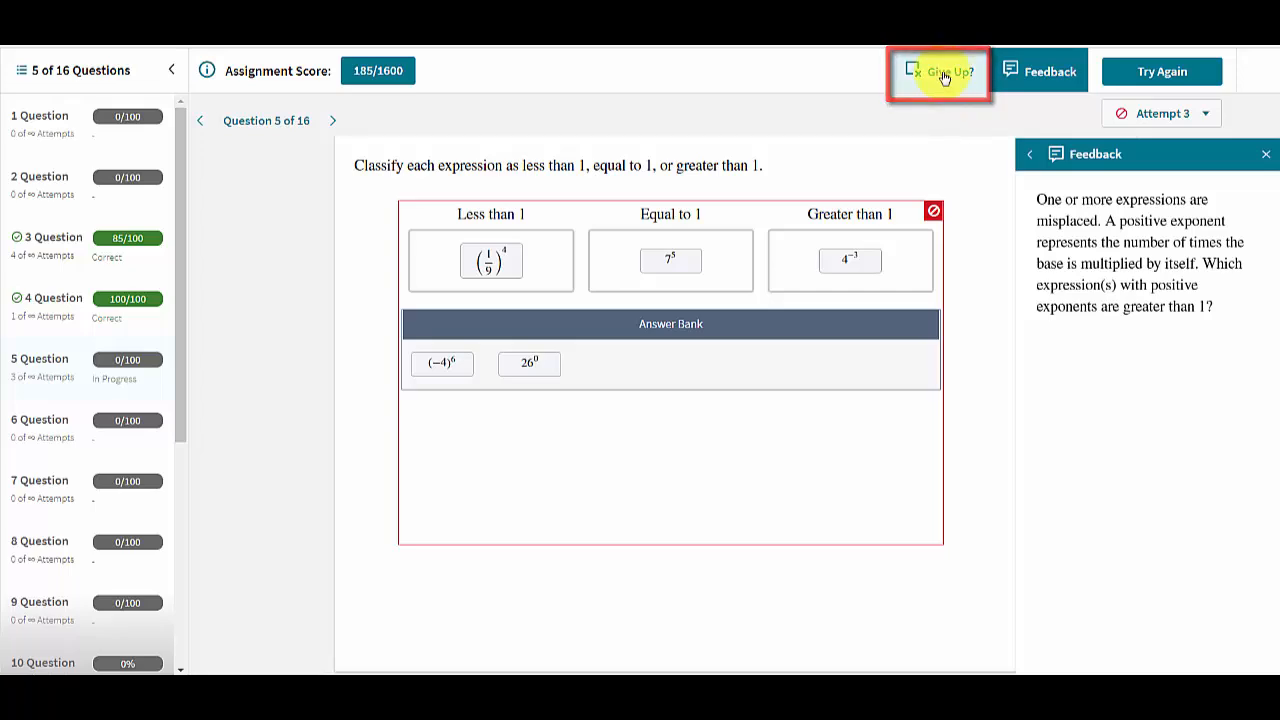
# - Give up on question 5, accepting 0%, to view its solution
pyautogui.click(938, 72)
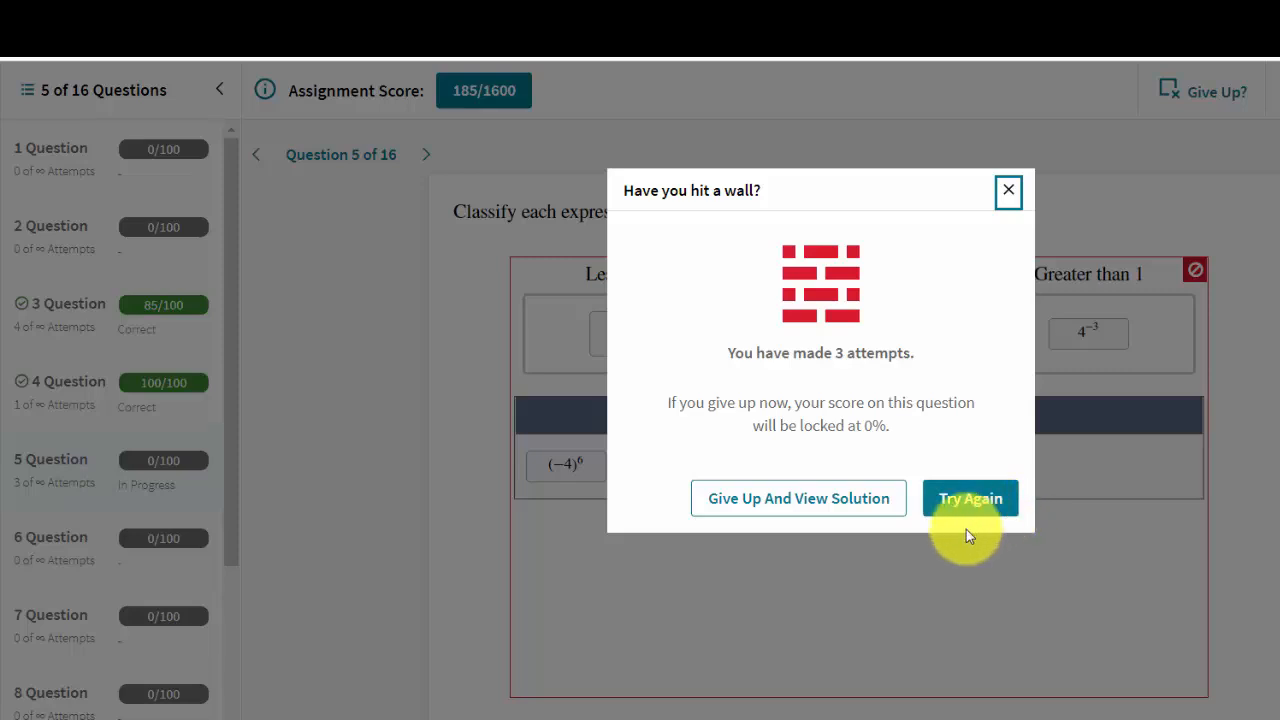
pyautogui.moveTo(799, 578)
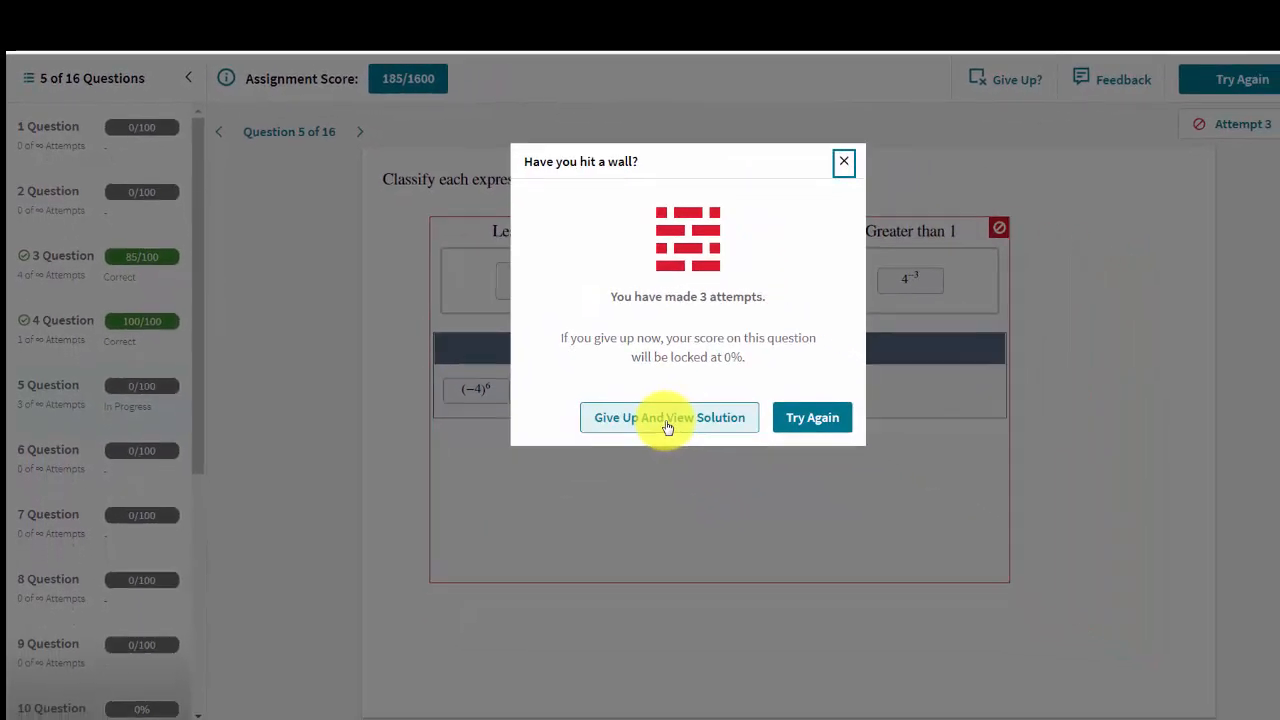
pyautogui.click(812, 417)
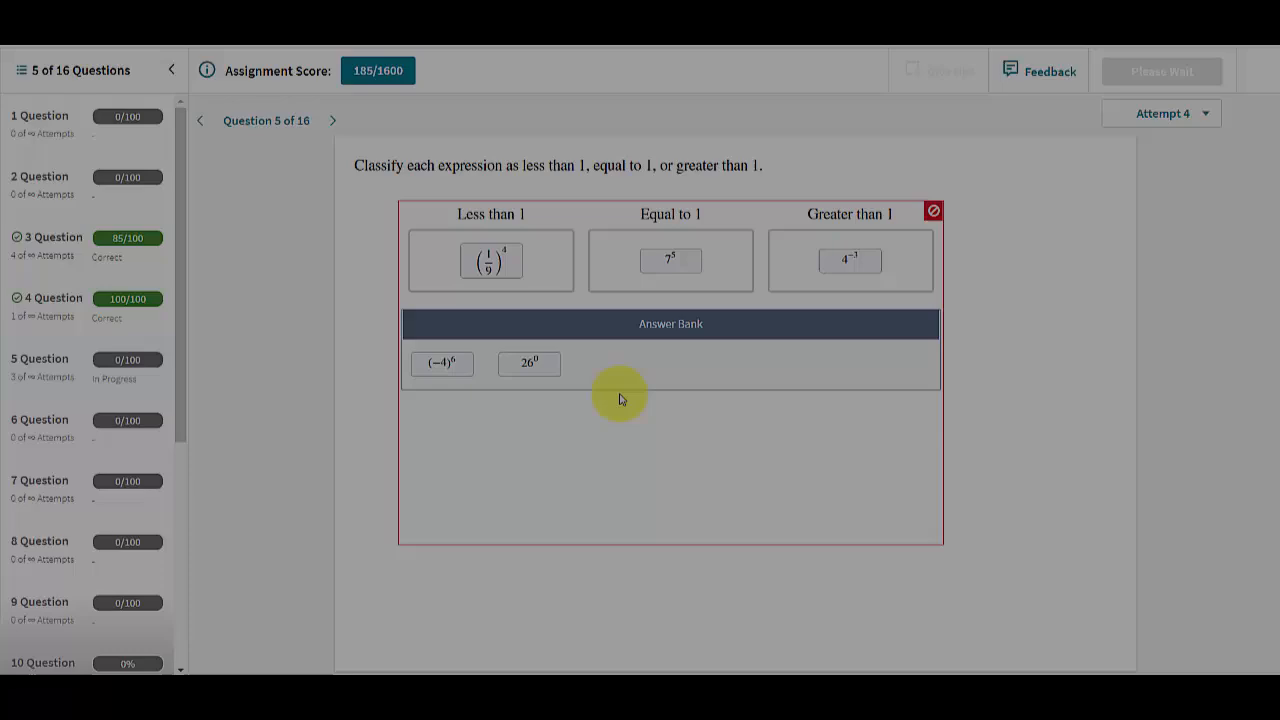
# - Browse questions 2 and 8, then go back to question 6 on the place value of 9
pyautogui.click(1038, 71)
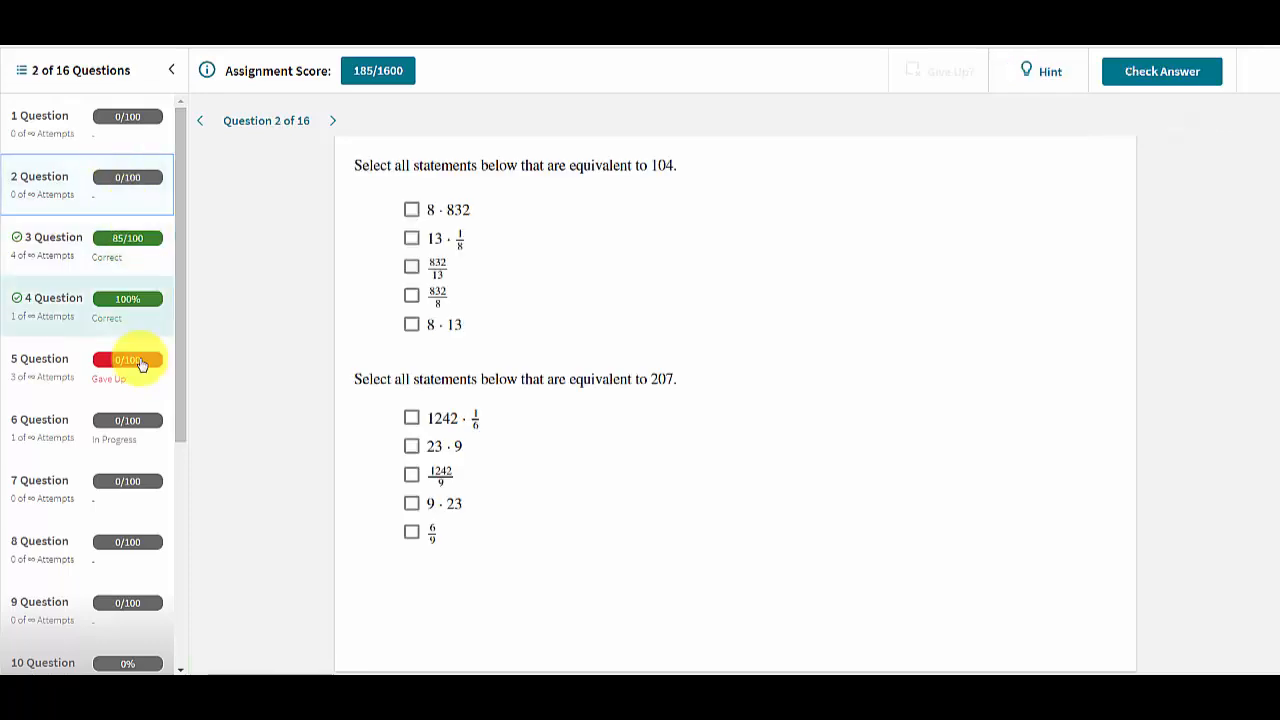
pyautogui.click(87, 550)
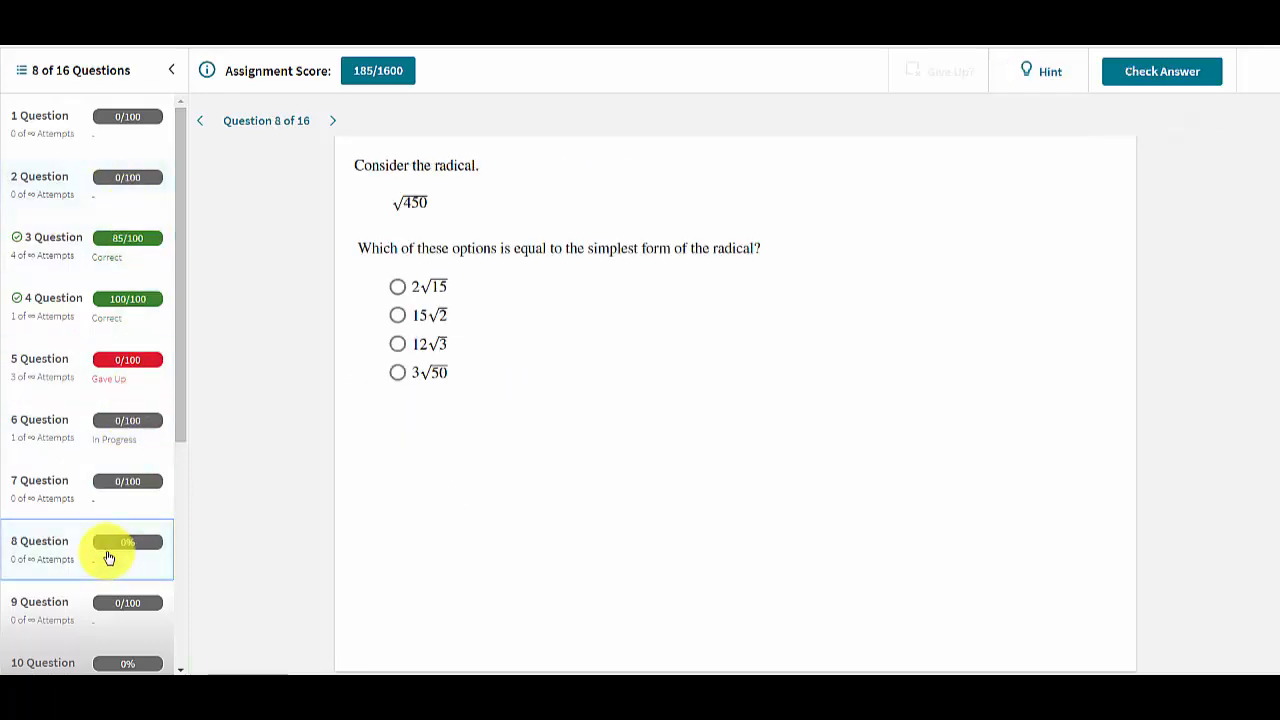
pyautogui.moveTo(200, 120)
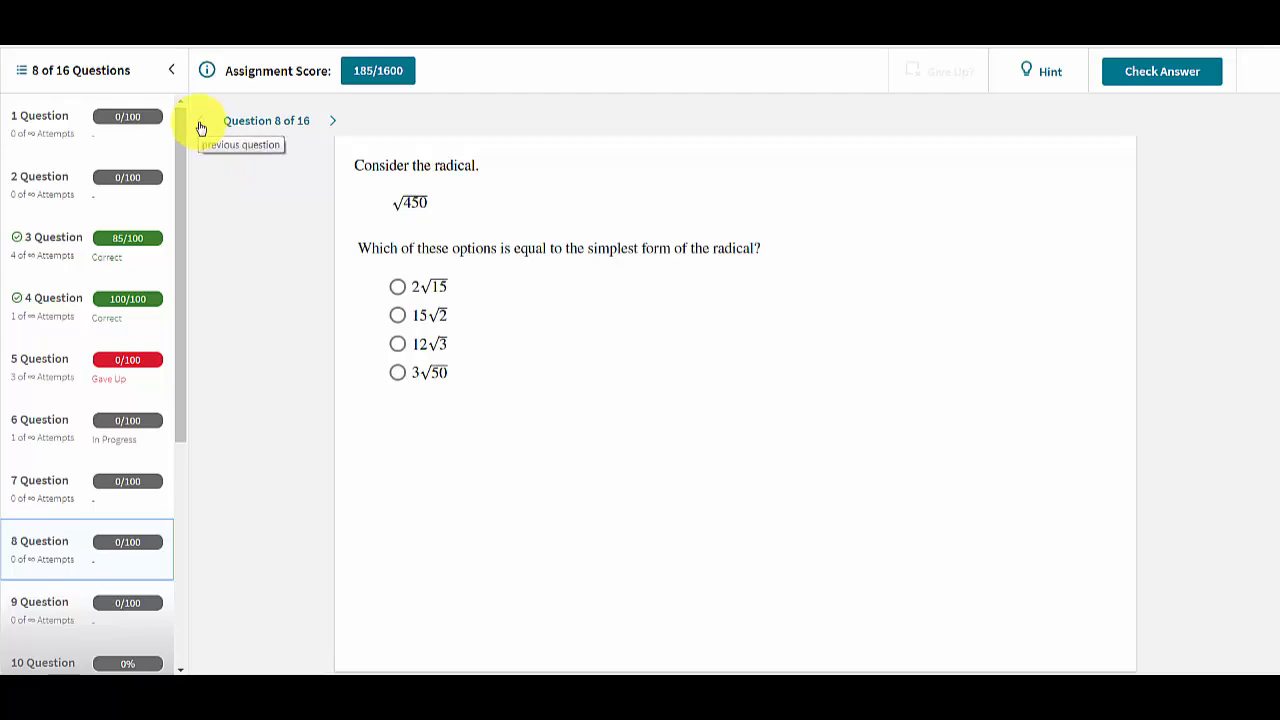
pyautogui.click(199, 120)
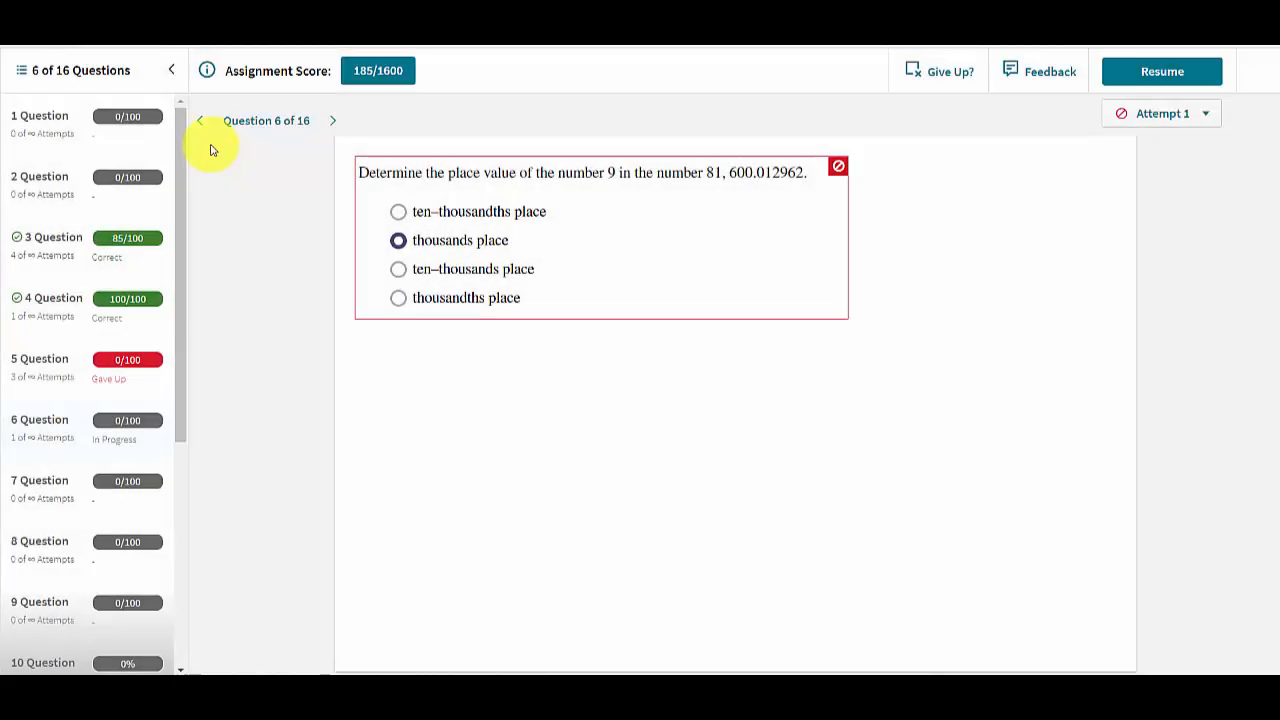
# - Advance to question 7 on writing the housefly's mass in decimal form
pyautogui.click(206, 70)
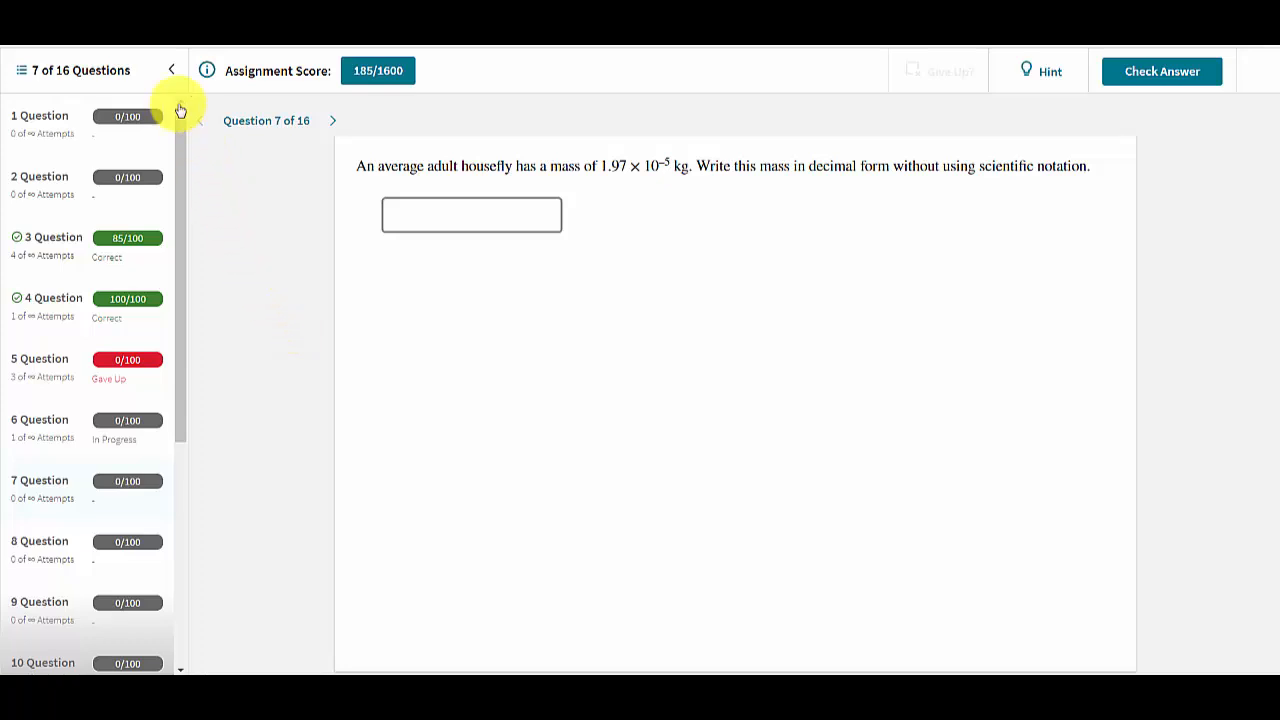
pyautogui.click(170, 70)
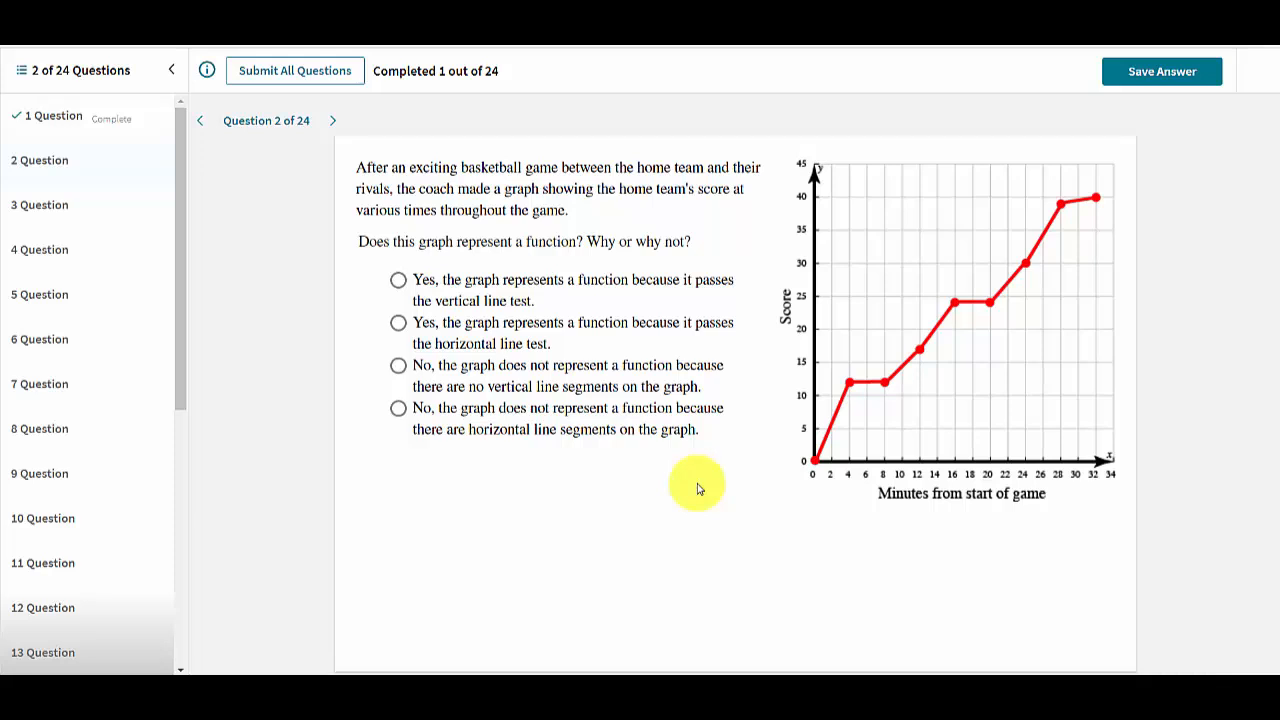
pyautogui.moveTo(693, 487)
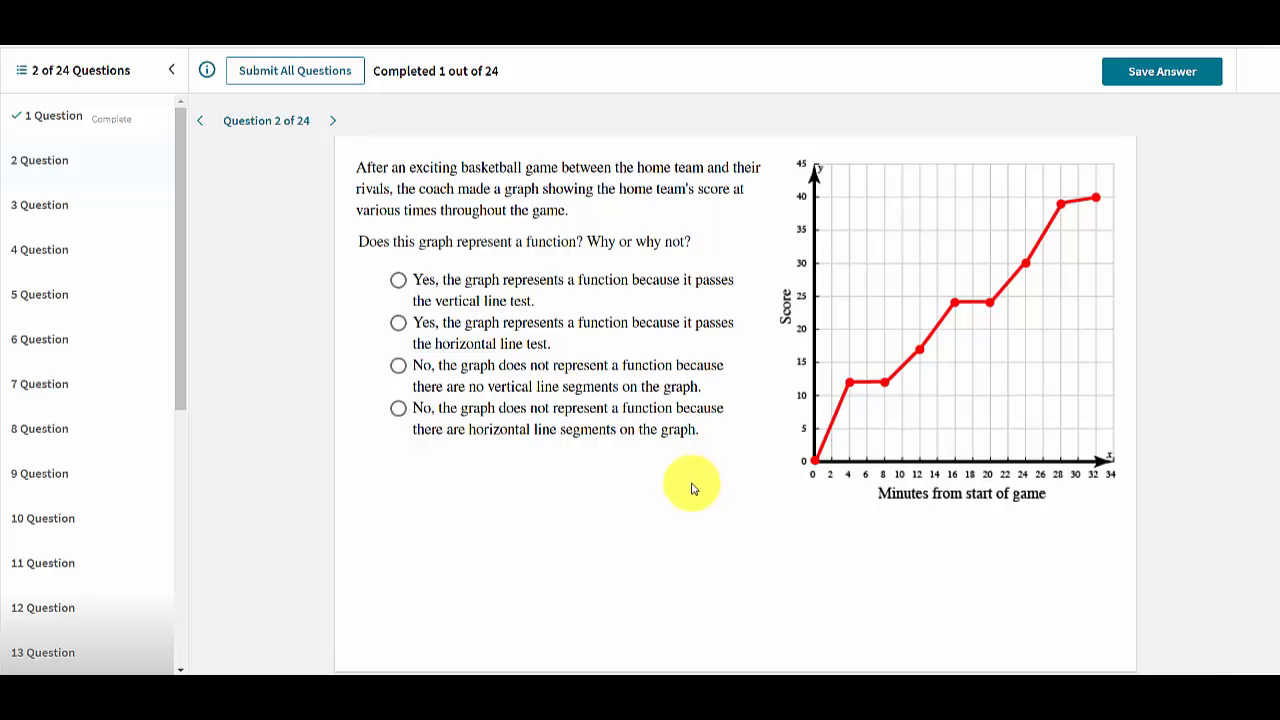
pyautogui.moveTo(645, 393)
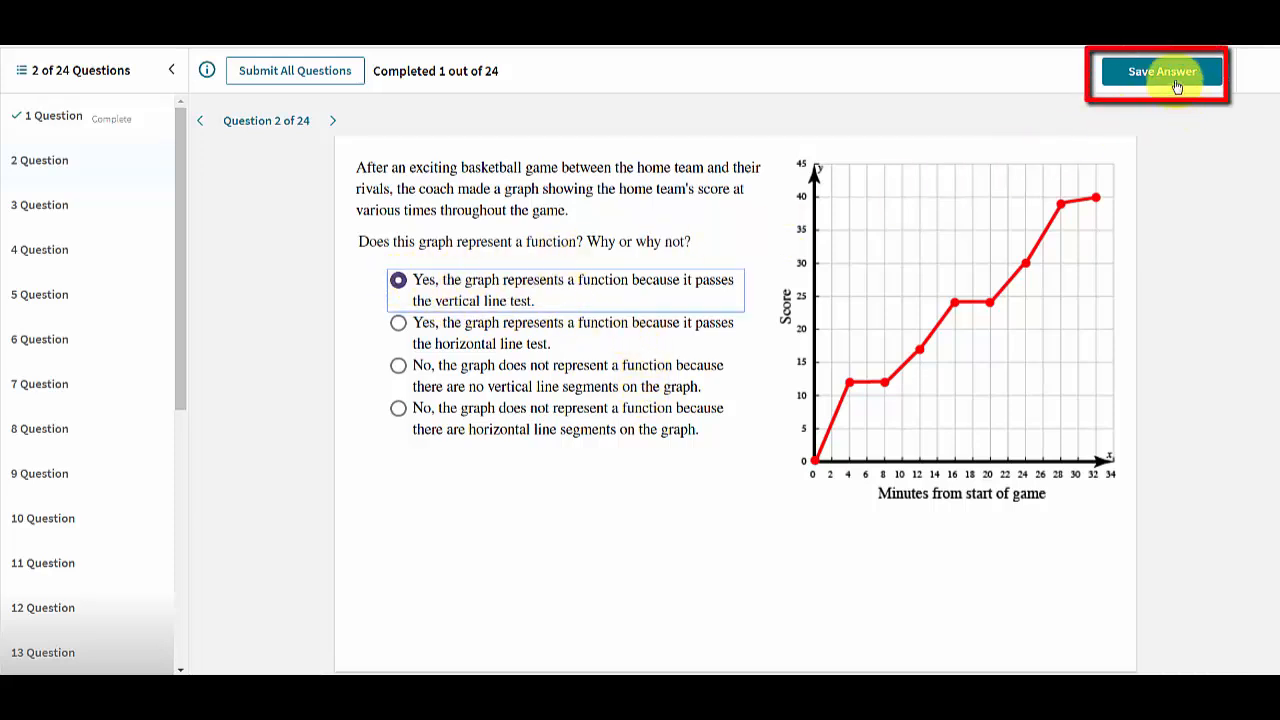
# - Save 'passes the vertical line test' for question 2 and go to question 3
pyautogui.click(1160, 71)
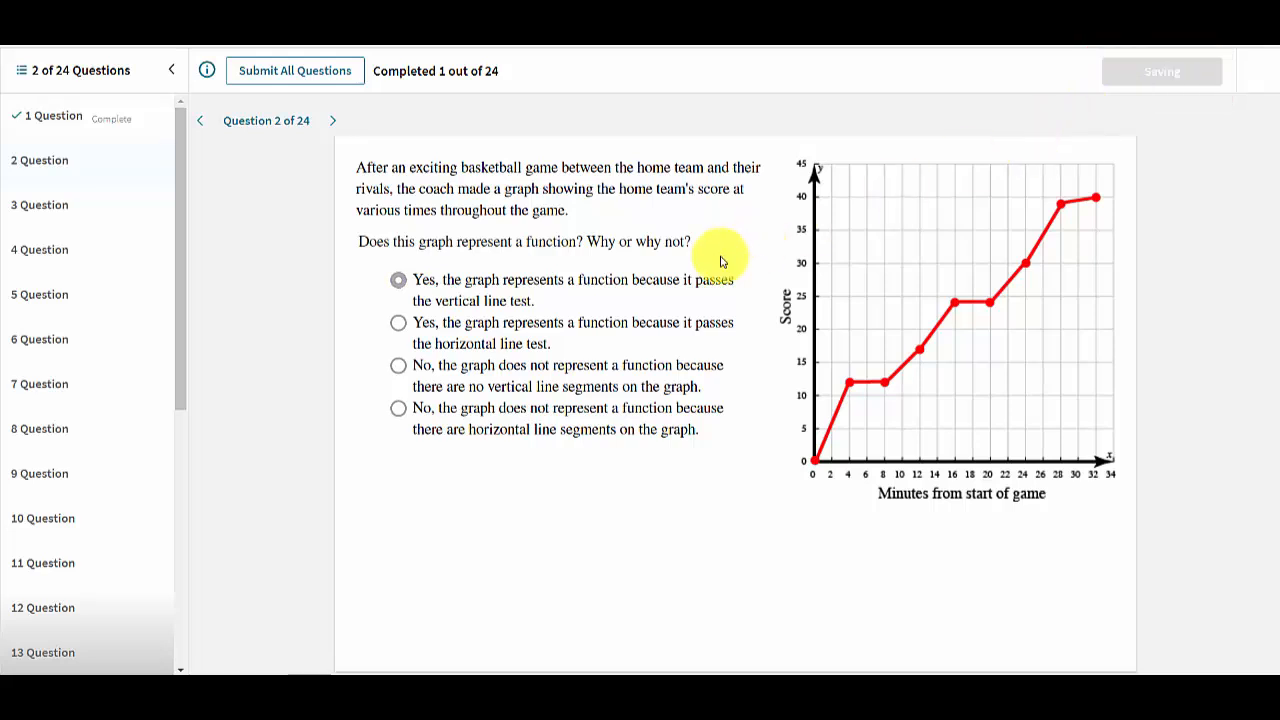
pyautogui.click(398, 279)
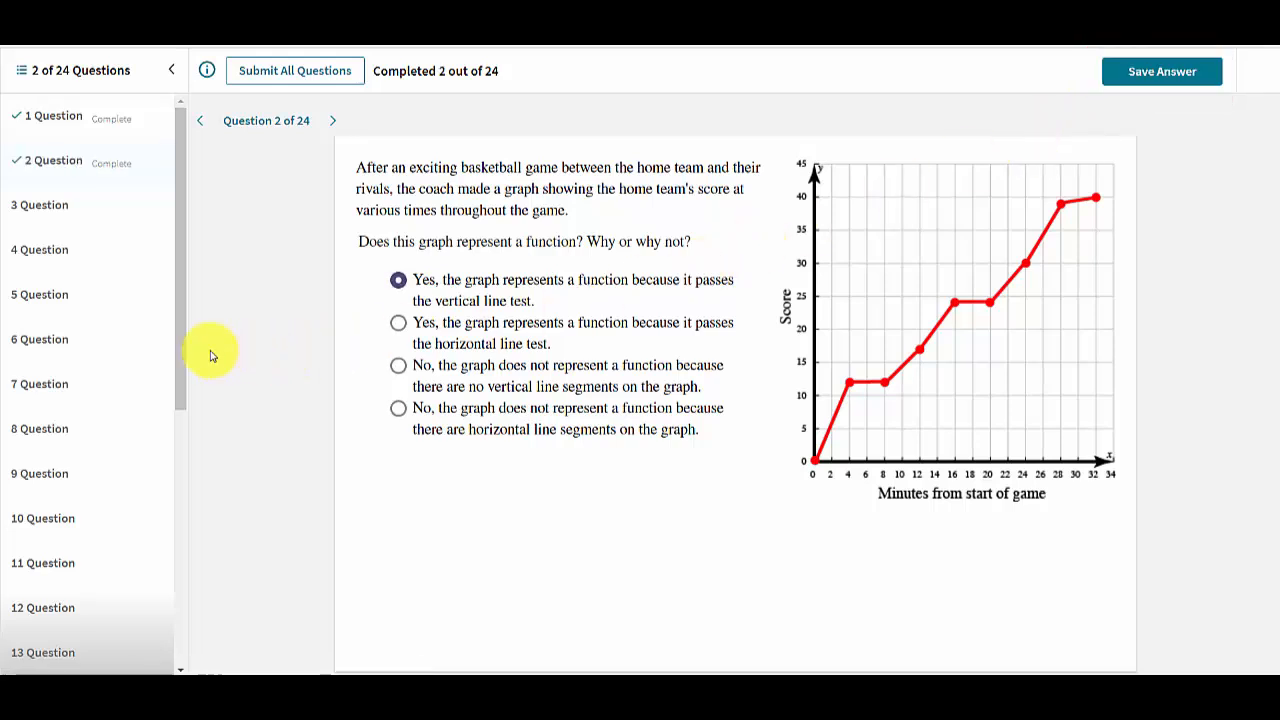
pyautogui.click(40, 205)
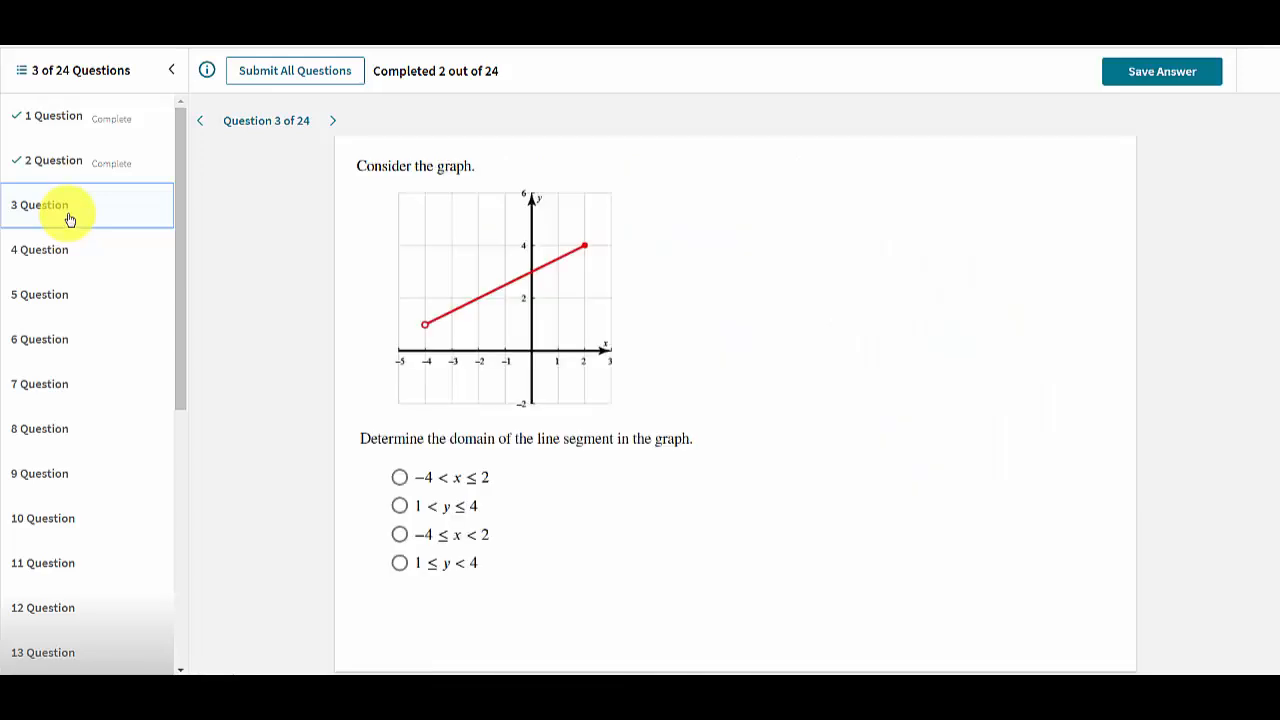
# - Save −4 < x ≤ 2 as question 3's domain and move on to question 4
pyautogui.click(399, 478)
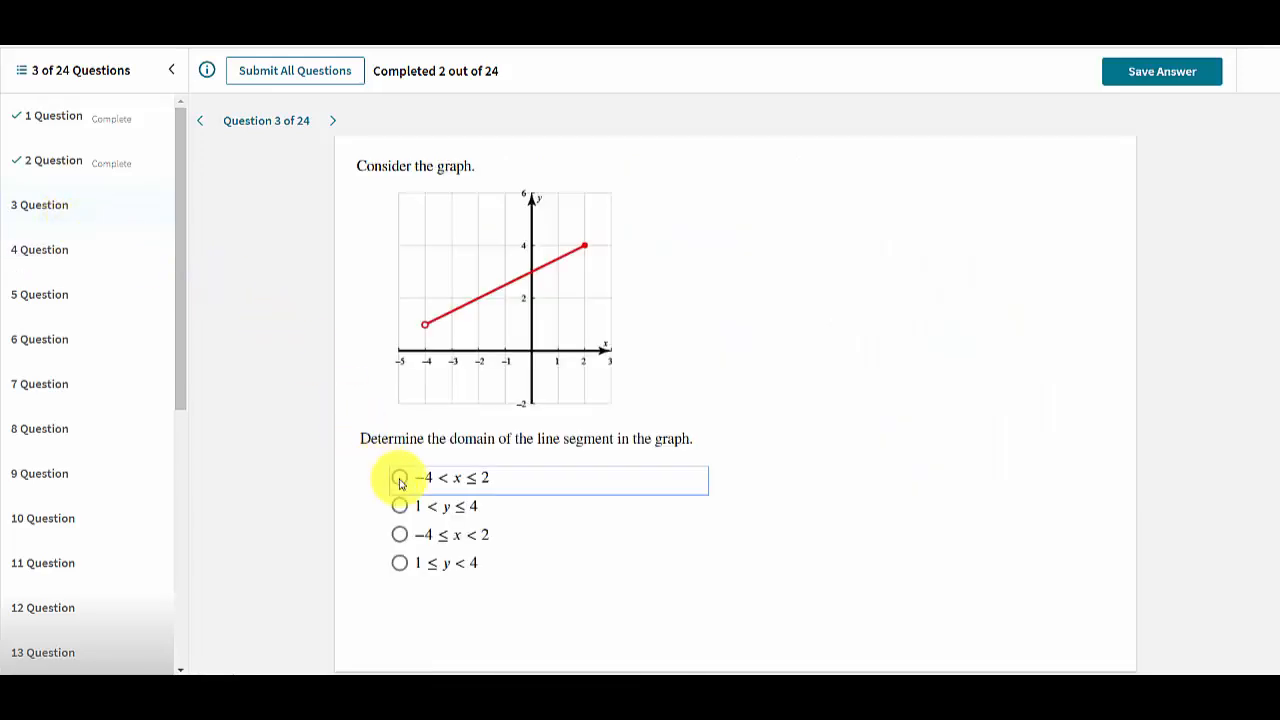
pyautogui.click(399, 477)
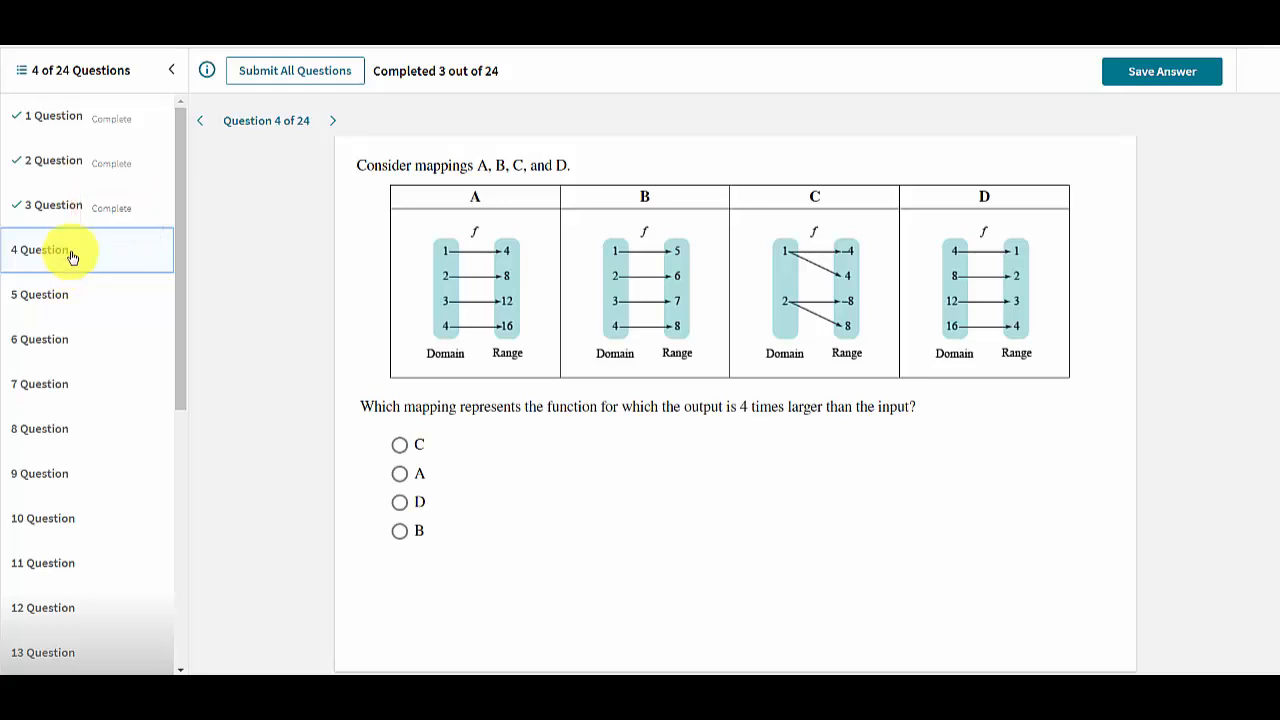
pyautogui.click(50, 205)
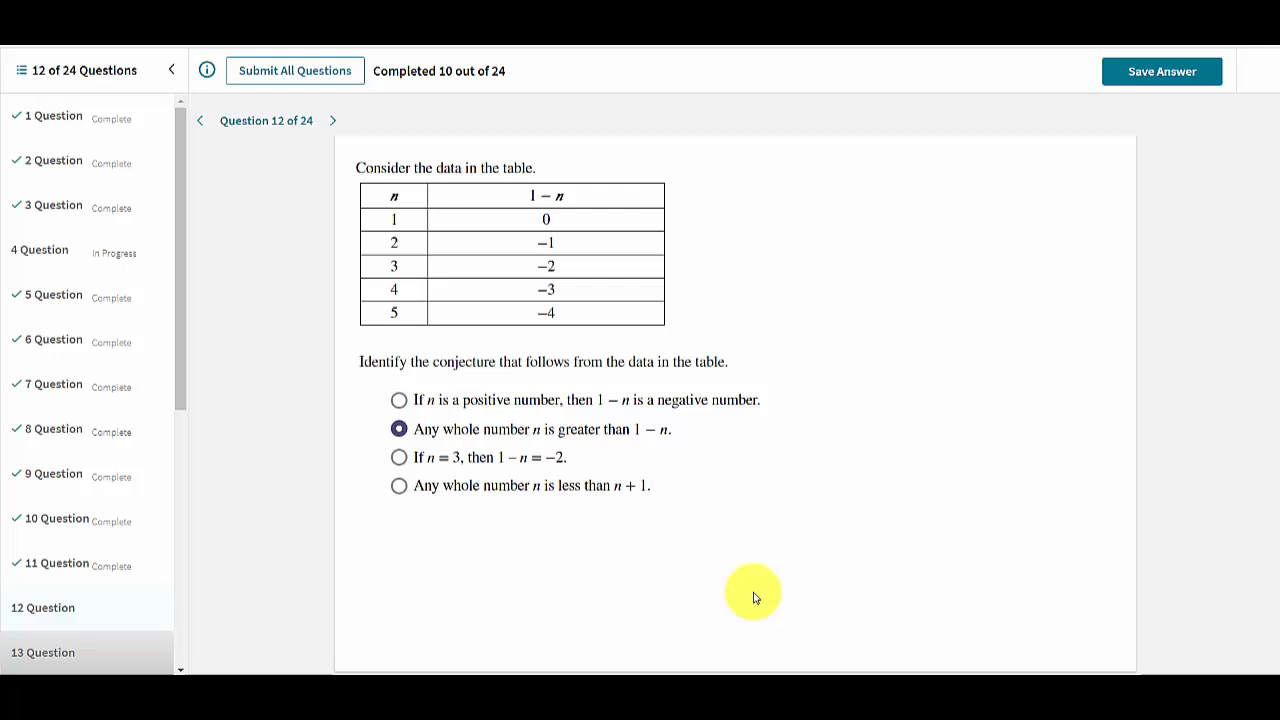
pyautogui.moveTo(723, 553)
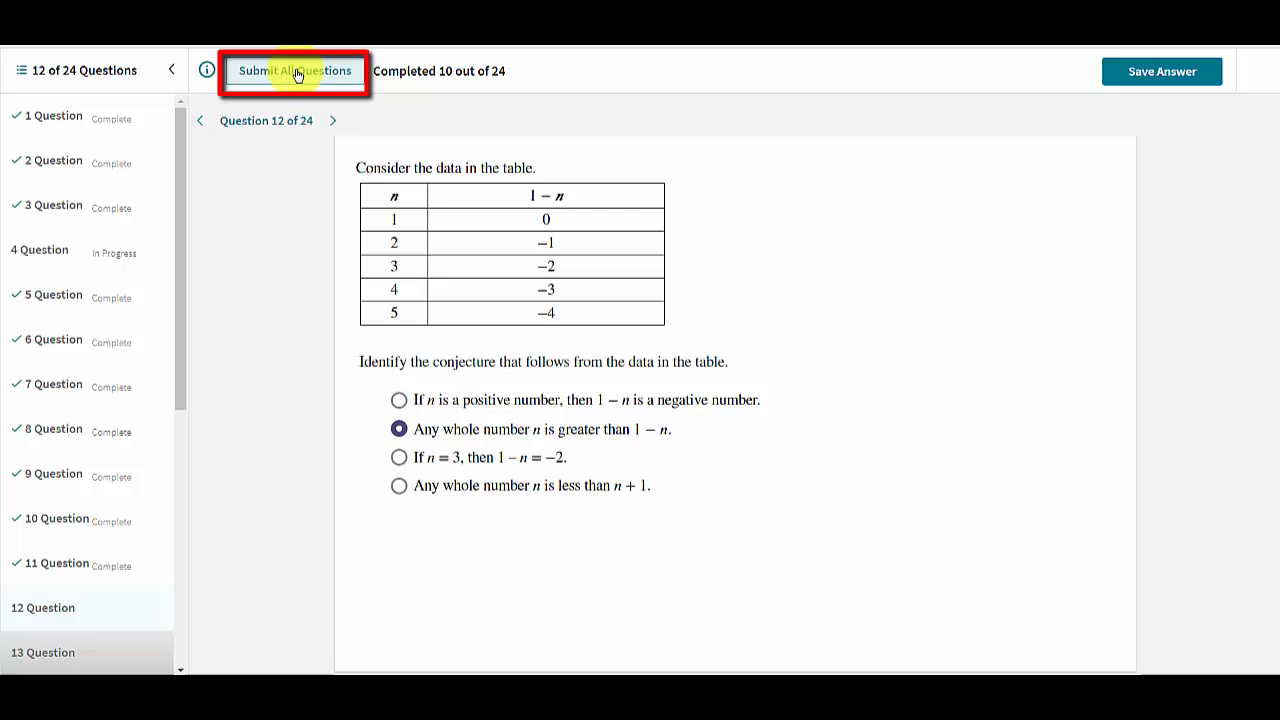
# - Submit all exam answers as final with 11 of 24 complete, scoring 500/2400
pyautogui.click(1161, 71)
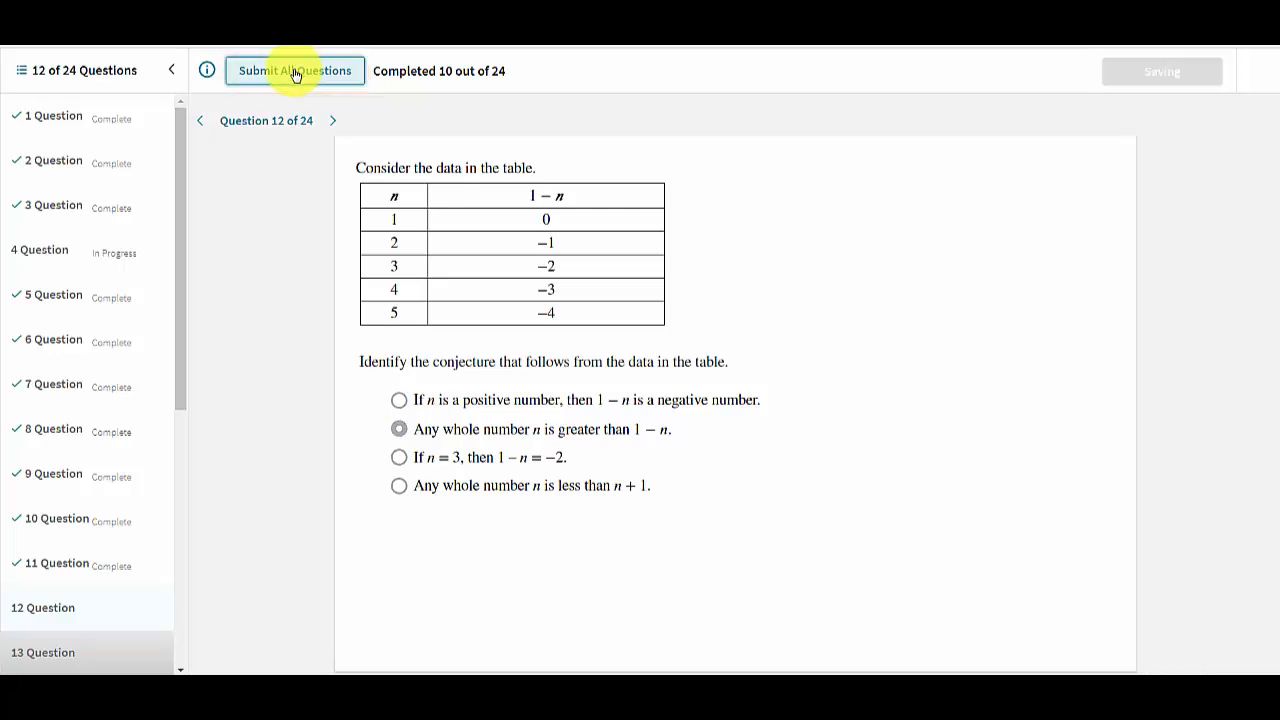
pyautogui.click(294, 70)
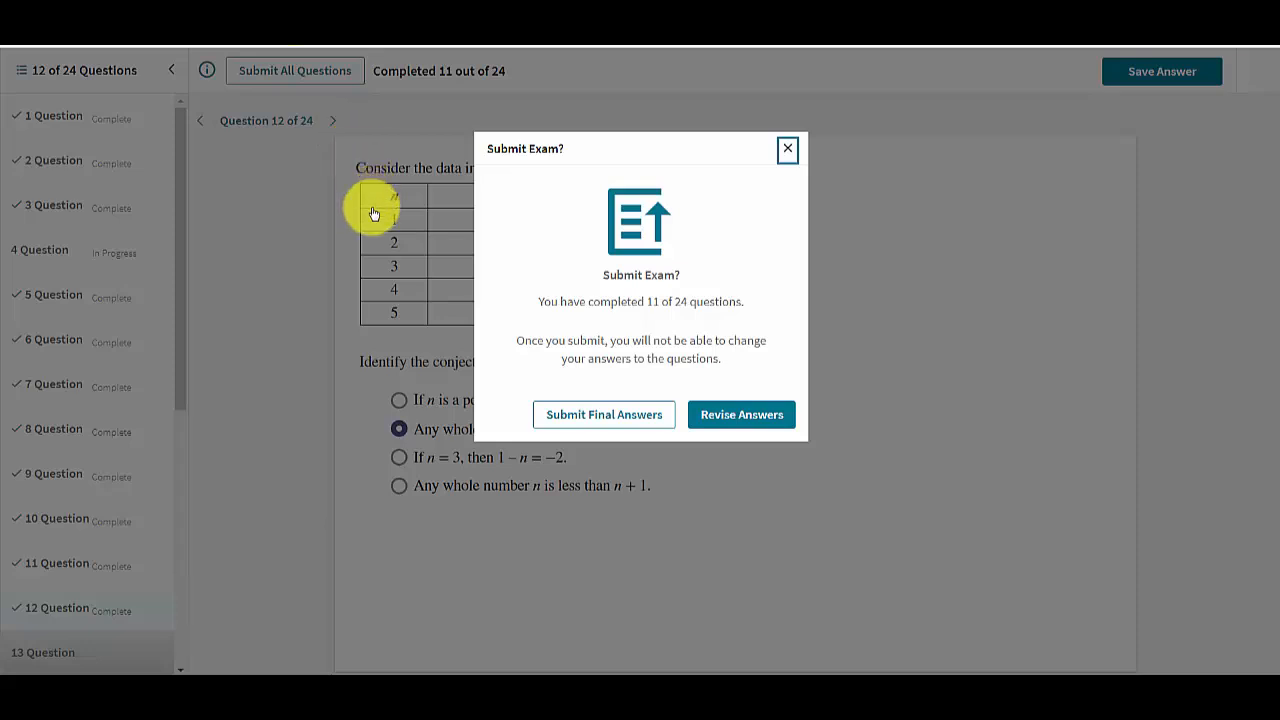
pyautogui.moveTo(373, 318)
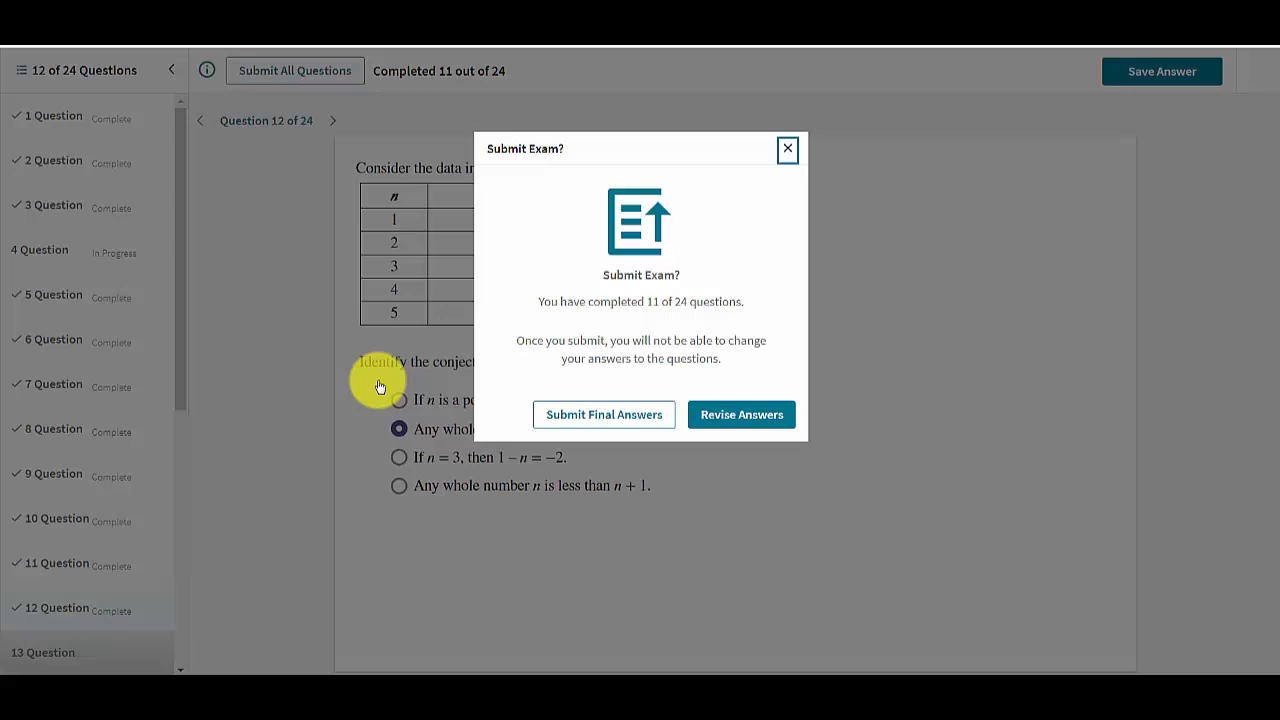
pyautogui.moveTo(458, 479)
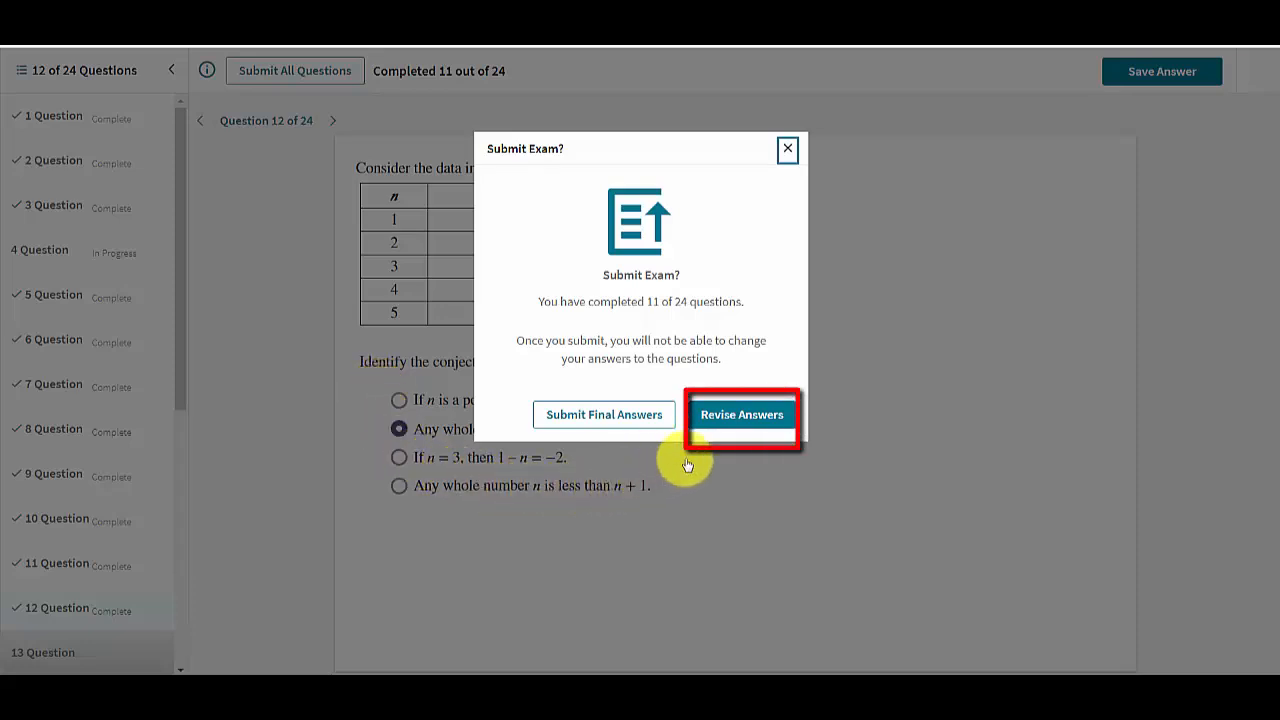
pyautogui.moveTo(741, 414)
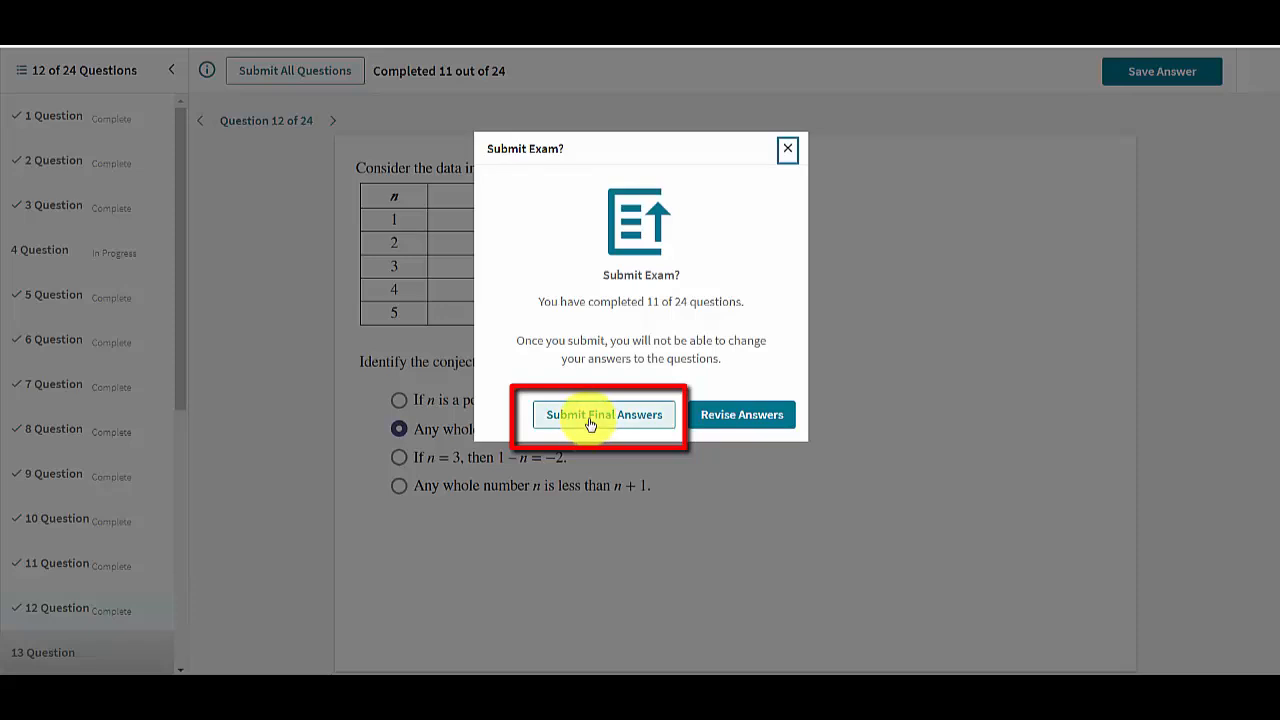
pyautogui.click(604, 414)
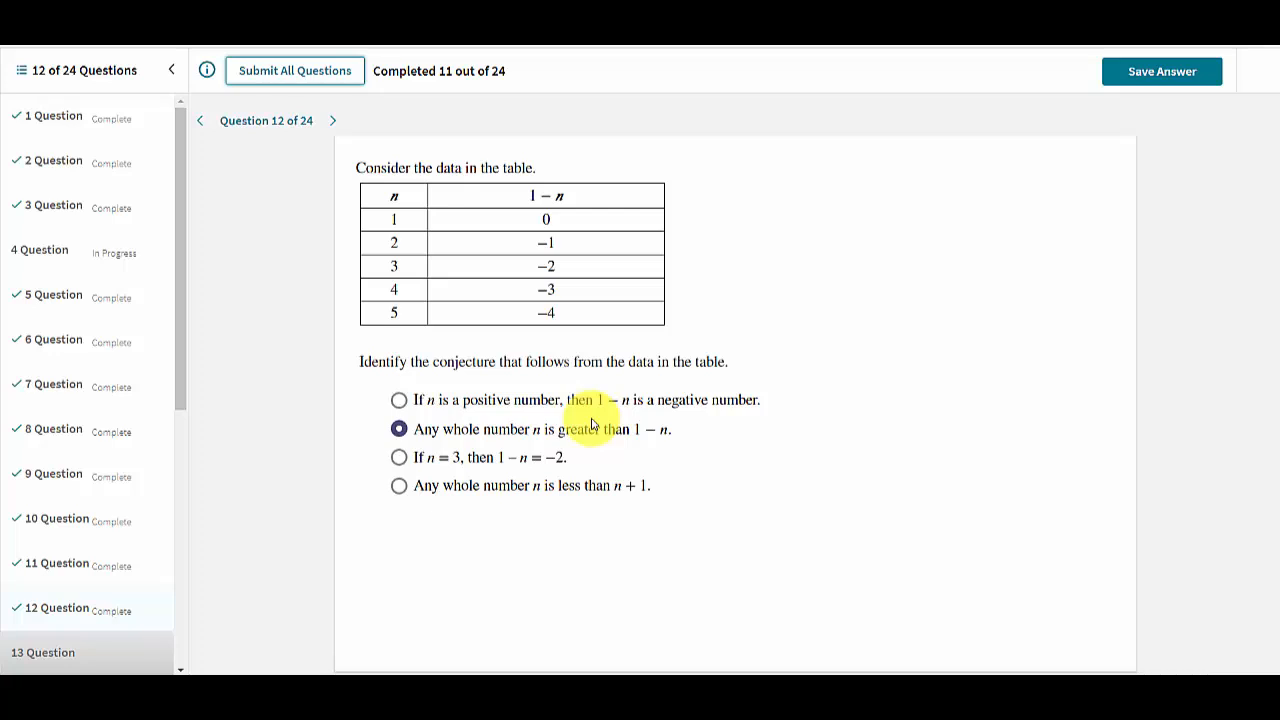
pyautogui.click(294, 70)
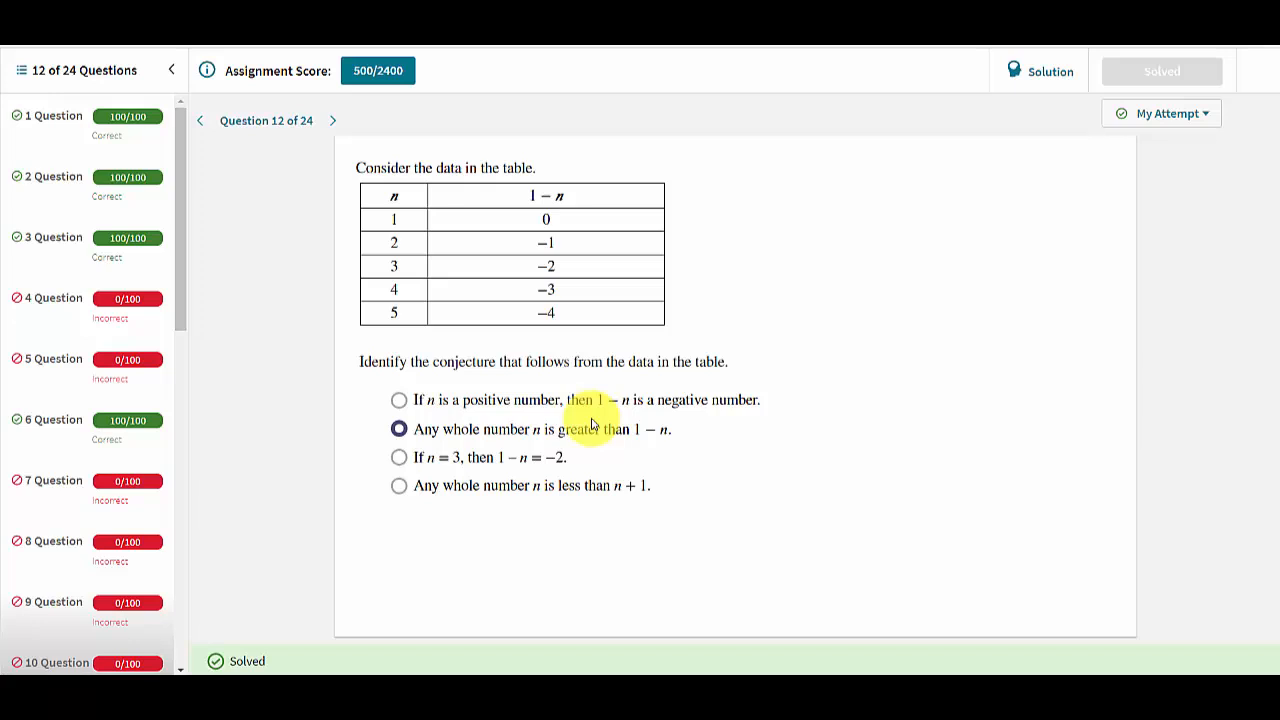
pyautogui.moveTo(197, 390)
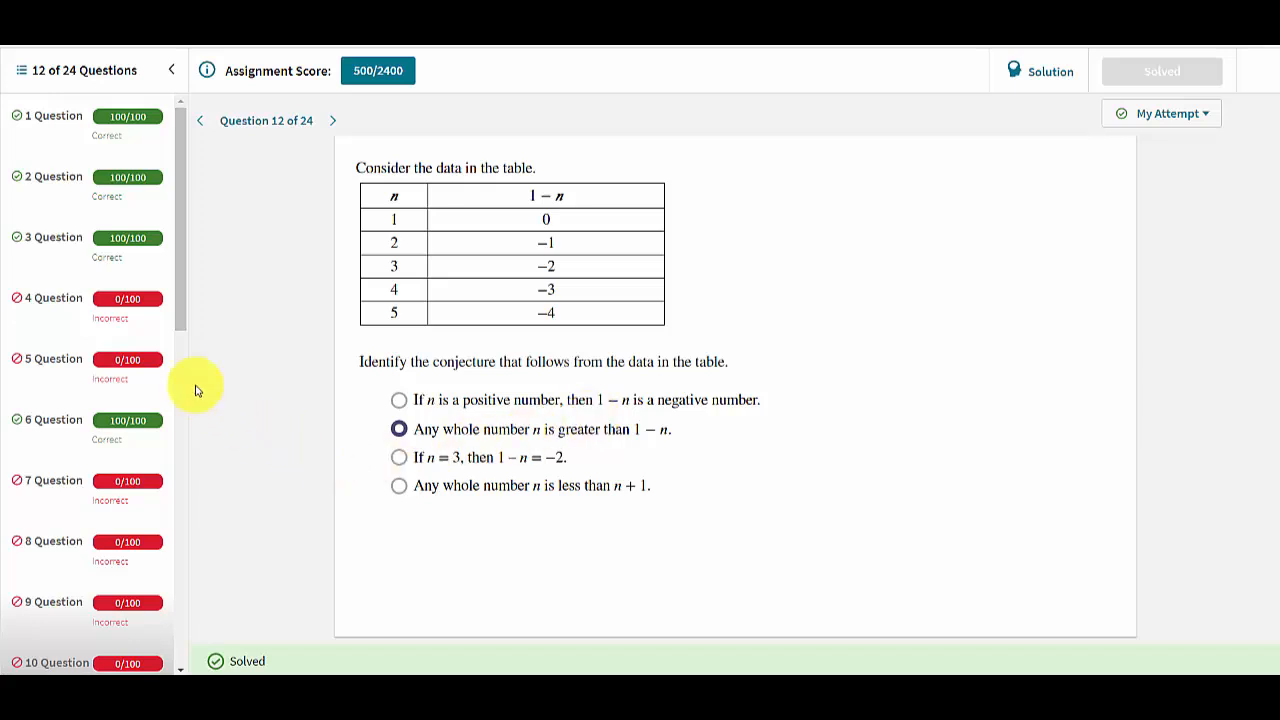
# - Reopen graded Question 3's correct domain answer from the 500/2400 results sidebar
pyautogui.click(55, 237)
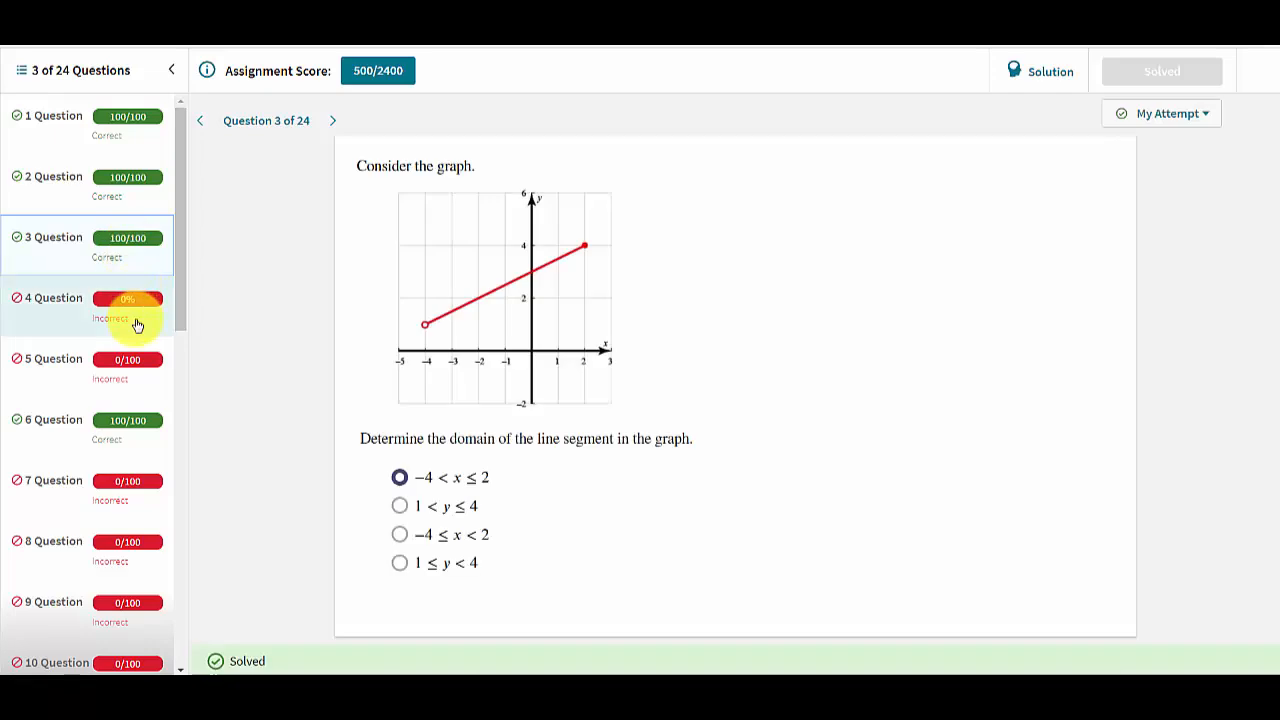